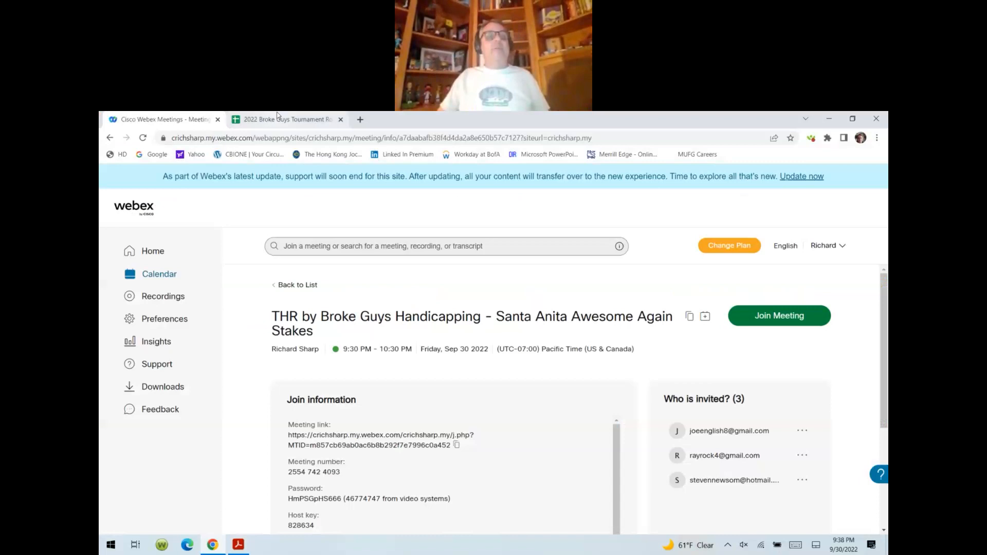
Show the tournament spreadsheet on its 9/24 Parx PA Derby sheet with player picks and totals
left_click(284, 119)
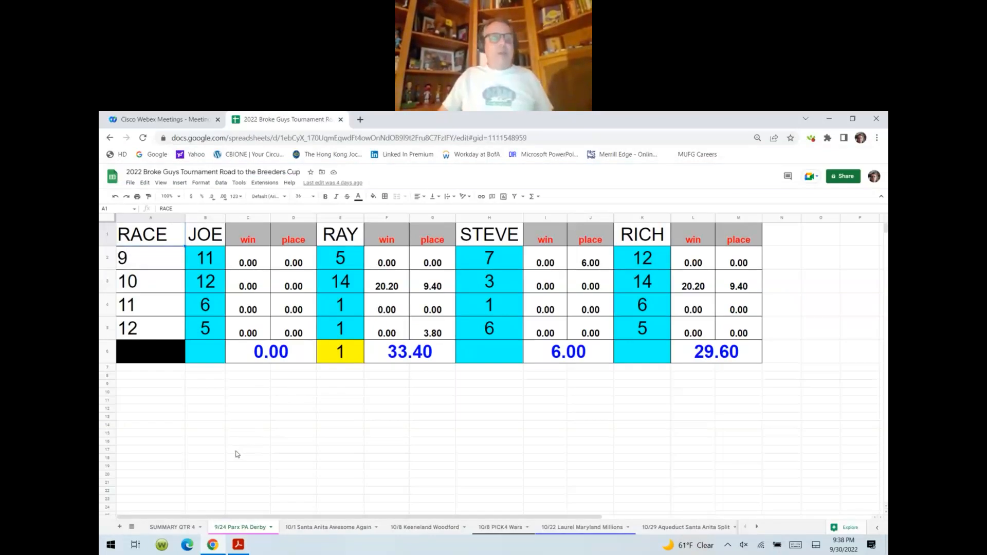
left_click(247, 450)
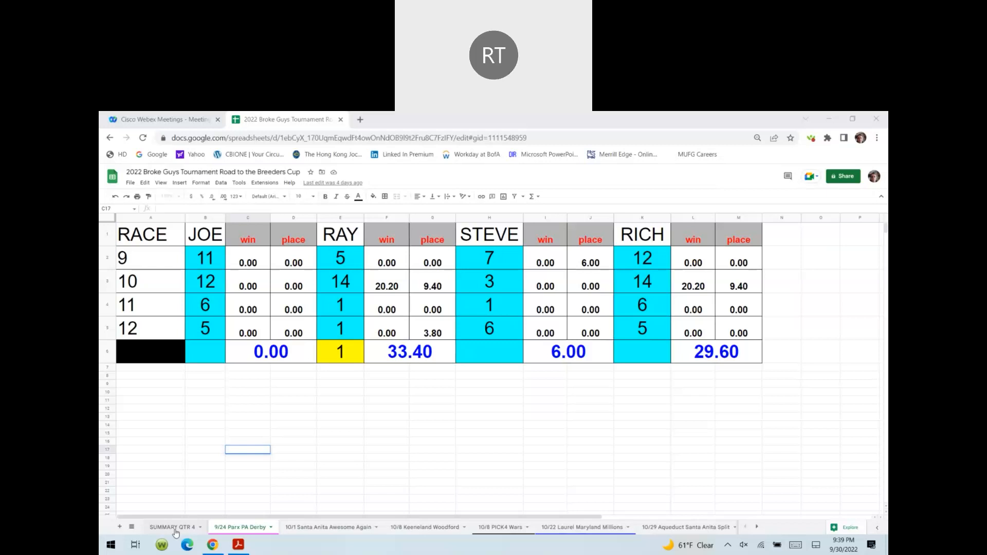
mouse_move(767, 458)
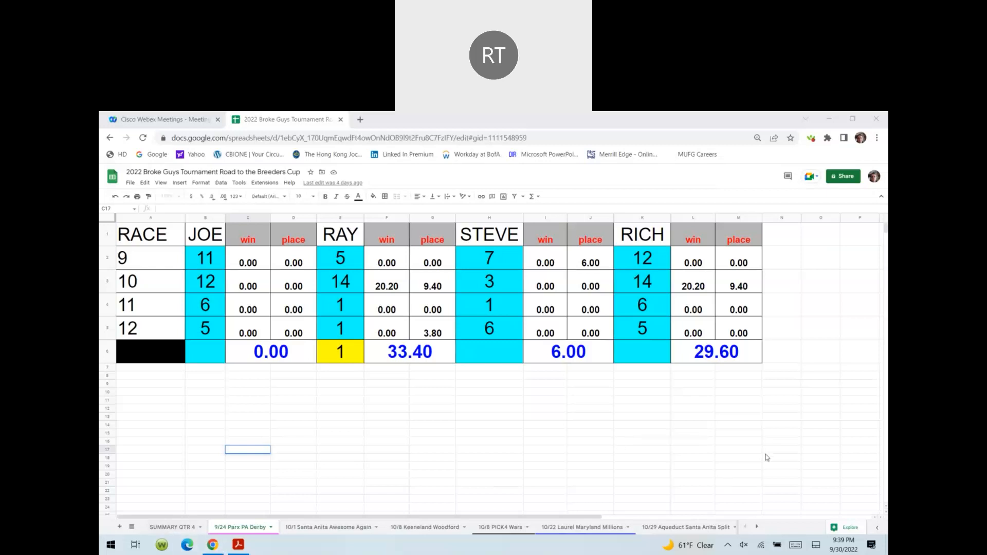
mouse_move(762, 471)
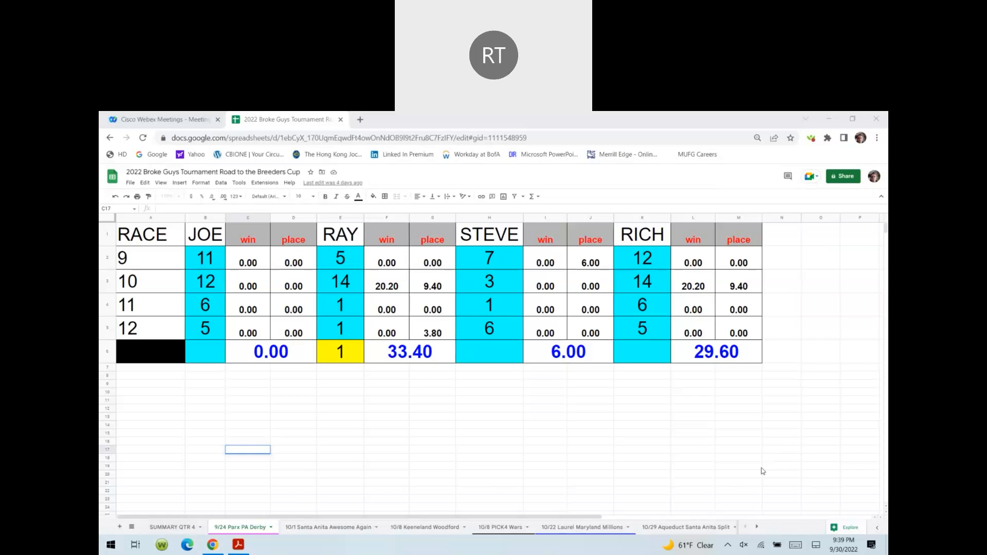
mouse_move(768, 476)
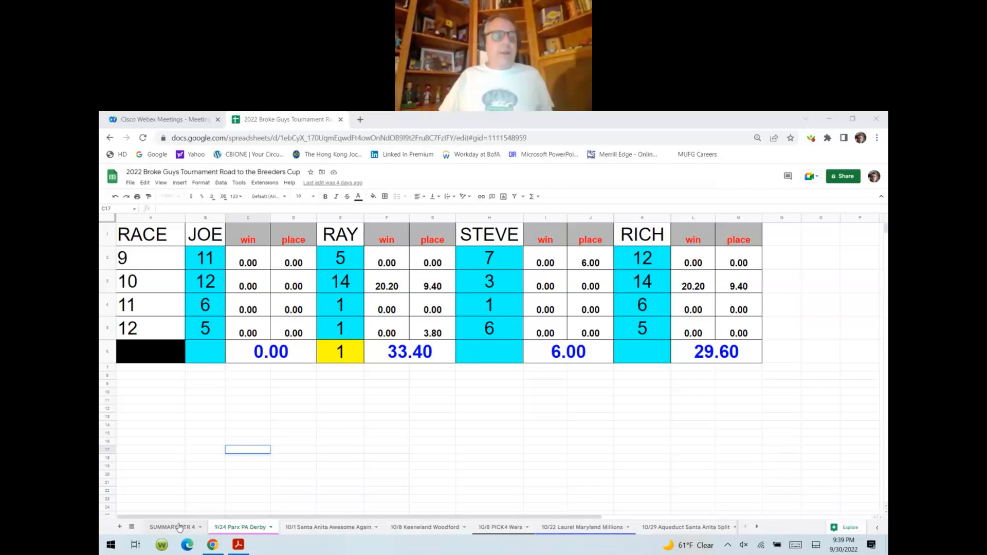
left_click(169, 527)
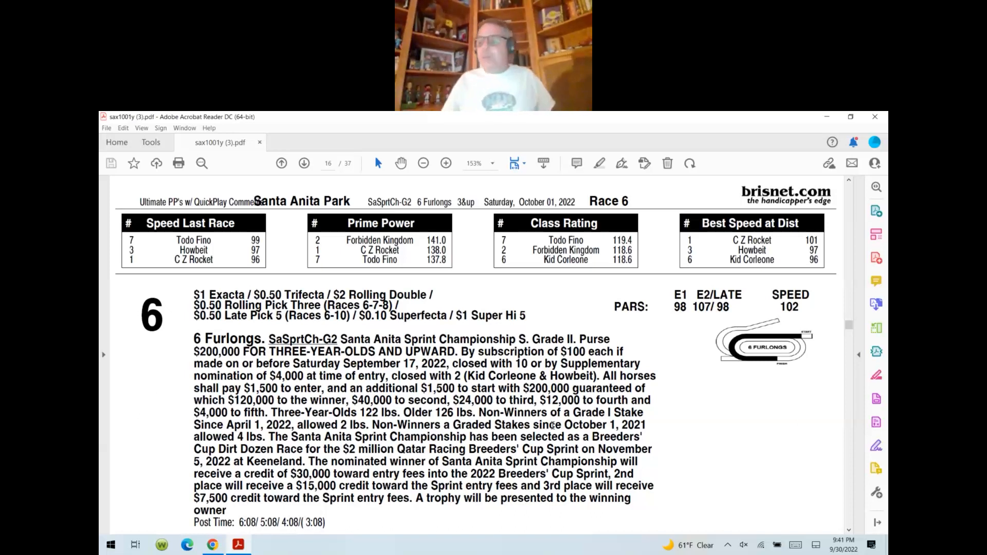
Scroll from Forbidden Kingdom's entry on page 16 to Howbeit's past performances on page 17
scroll("down", 3)
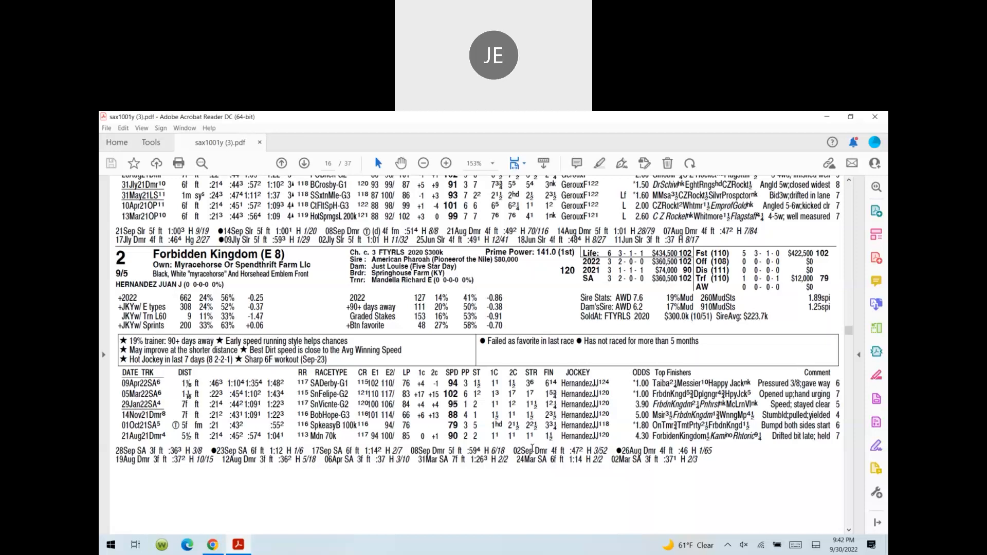
scroll("down", 3)
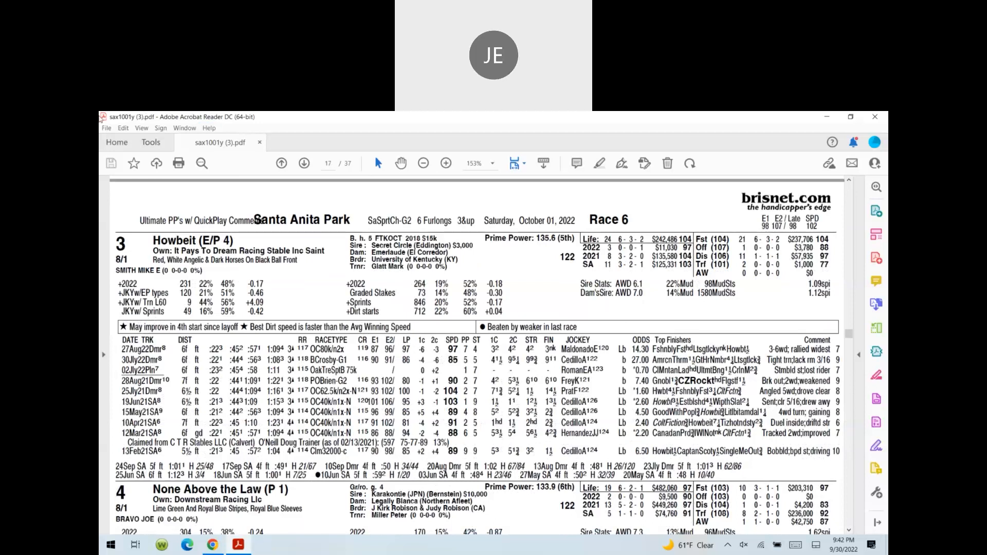
Activate the Comment toolbar from Tools, then scroll to Todo Fino's entry on page 18
left_click(151, 142)
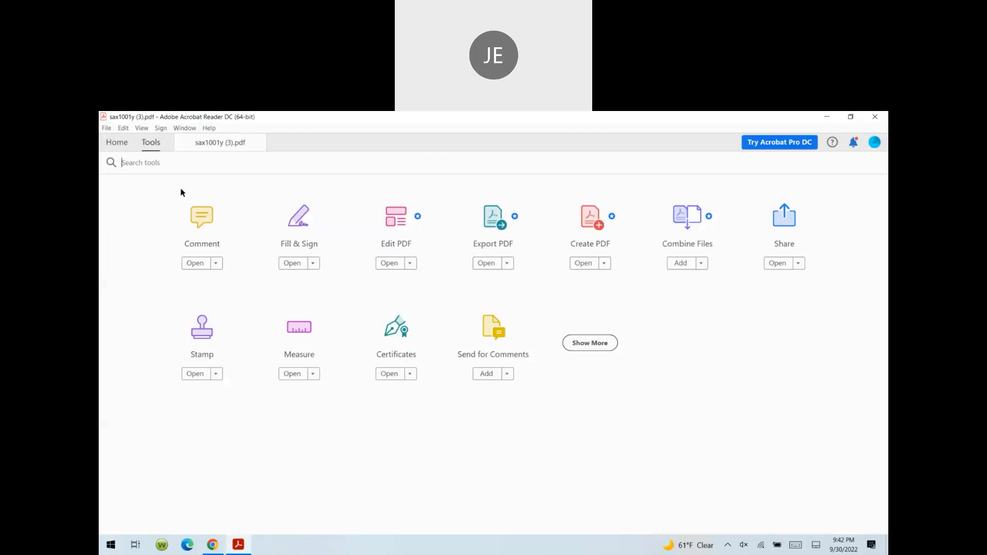
mouse_move(202, 217)
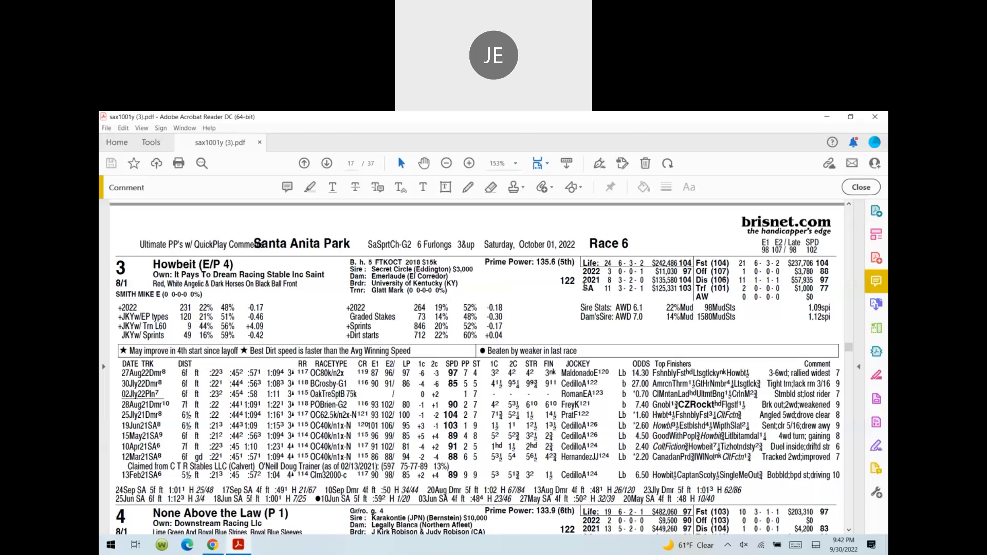
double_click(586, 289)
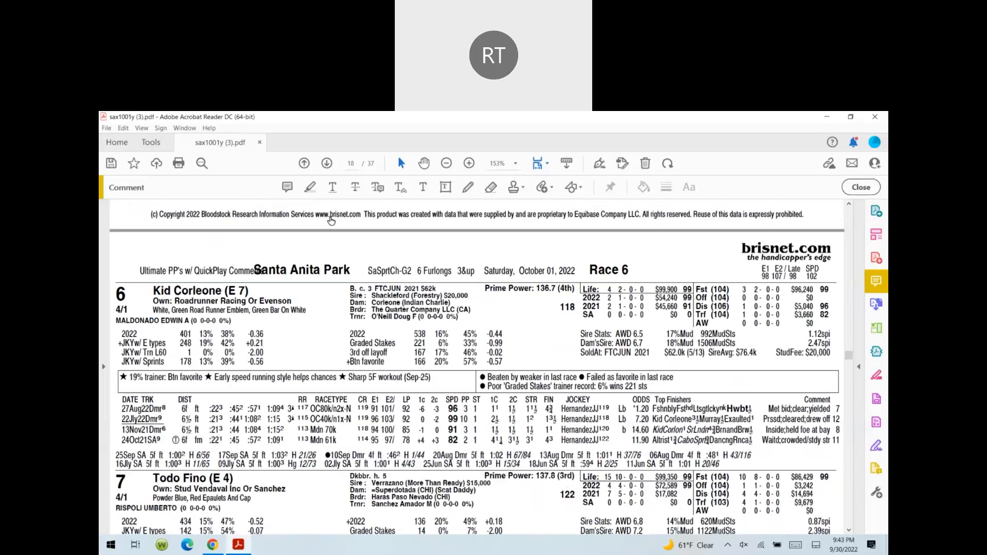
scroll("down", 3)
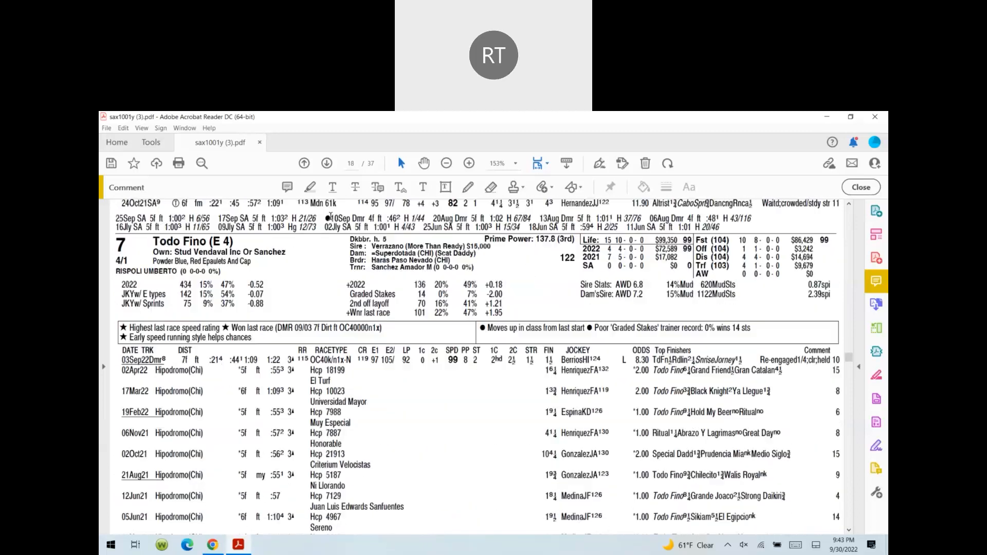
scroll("down", 3)
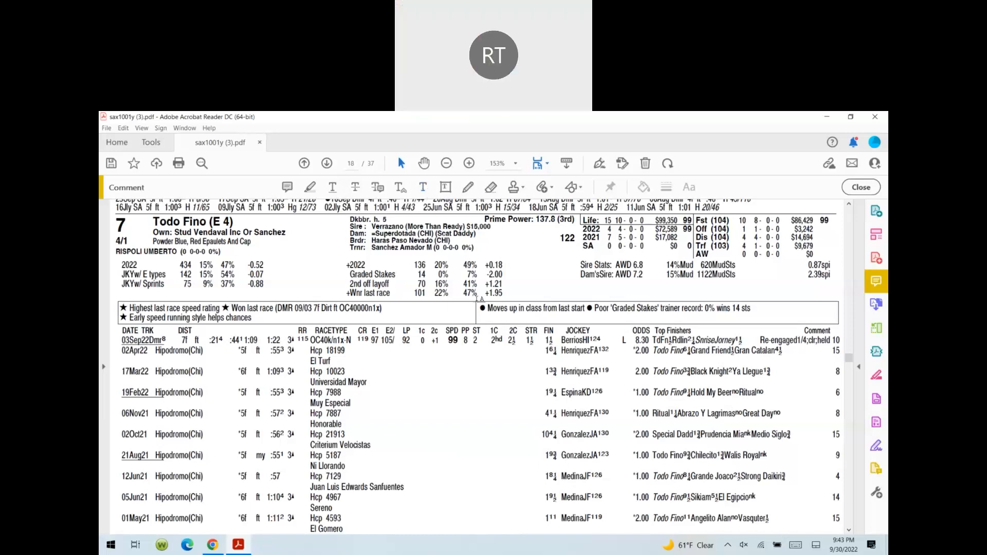
Add a red text comment 'what Ray said!' beside Todo Fino's stats on page 18
left_click(689, 187)
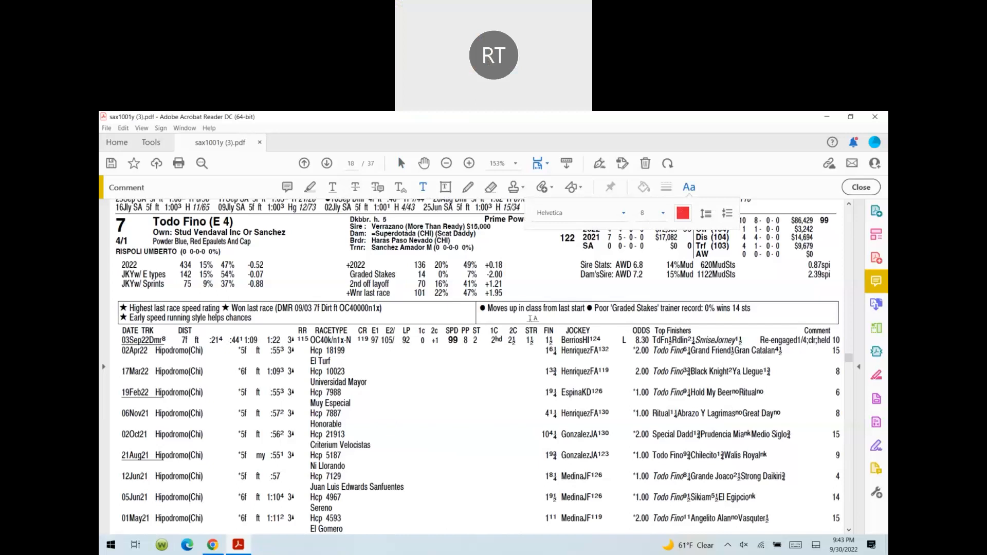
type("what Ray")
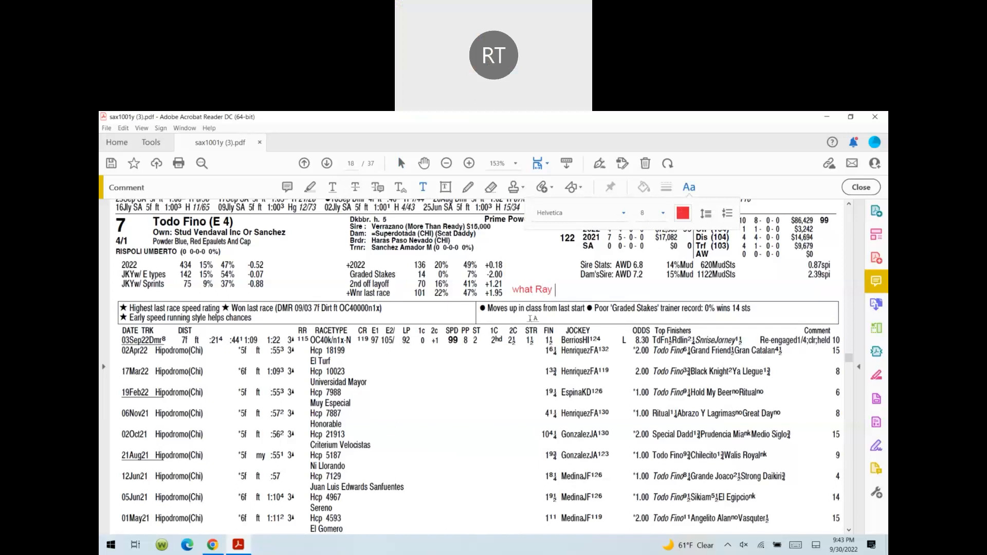
type("said")
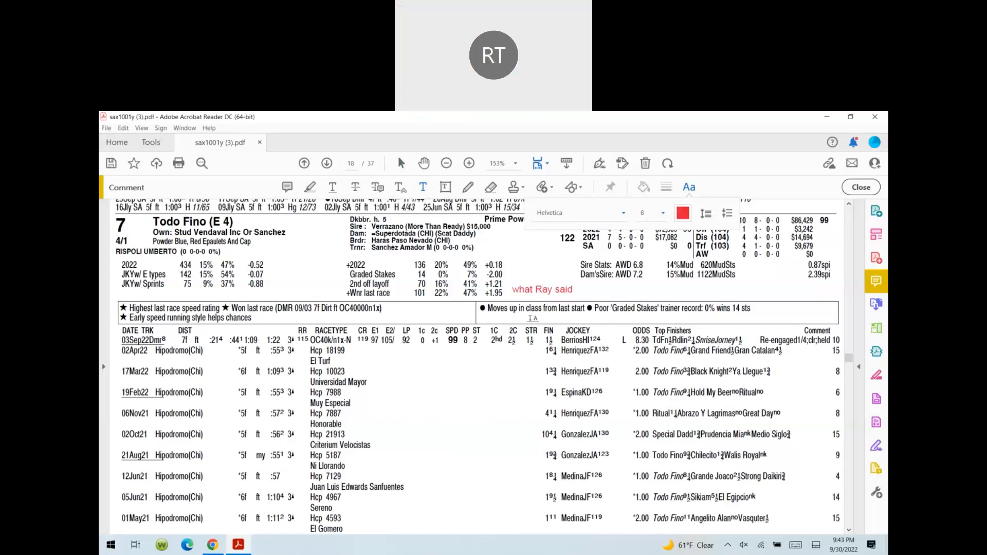
type("!")
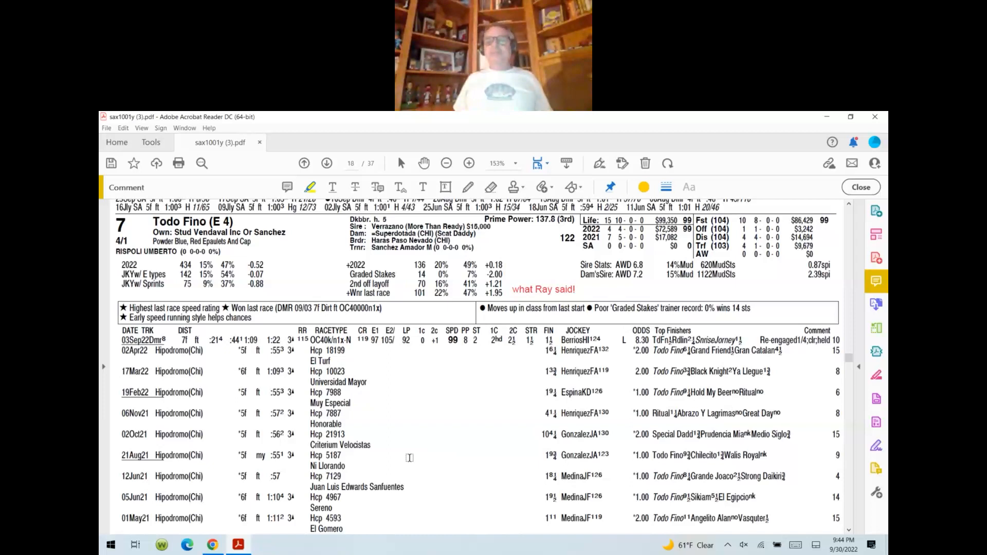
Highlight Todo Fino's 03Sep22 Del Mar race line in yellow with the Highlight tool
scroll("down", 3)
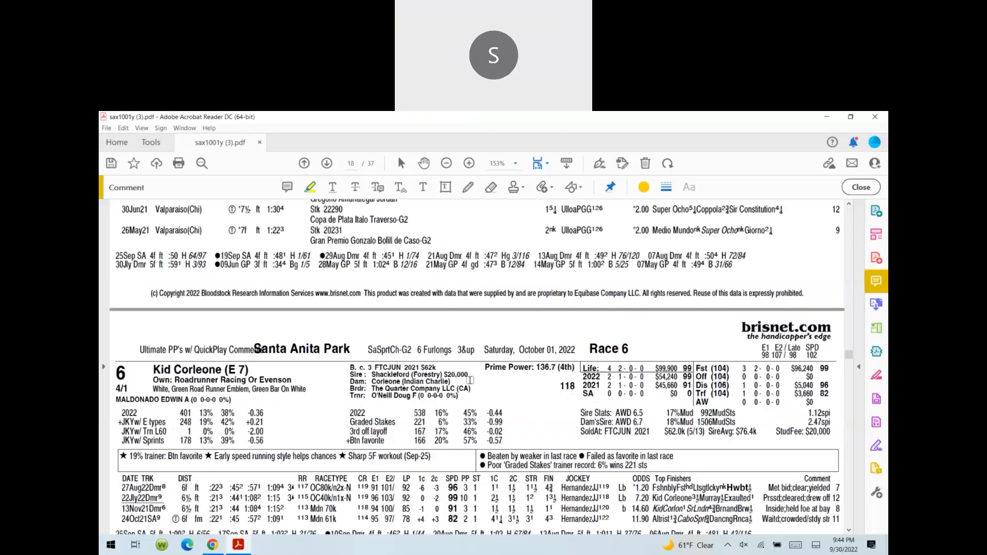
left_click(327, 163)
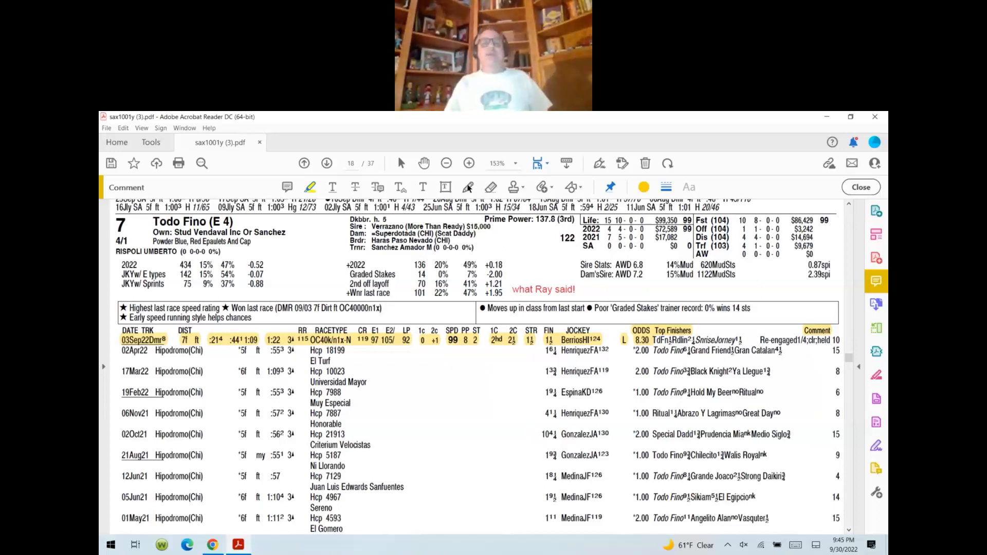
Switch from Acrobat to the Chrome window showing the tournament summary sheet
left_click_drag(497, 289, 551, 258)
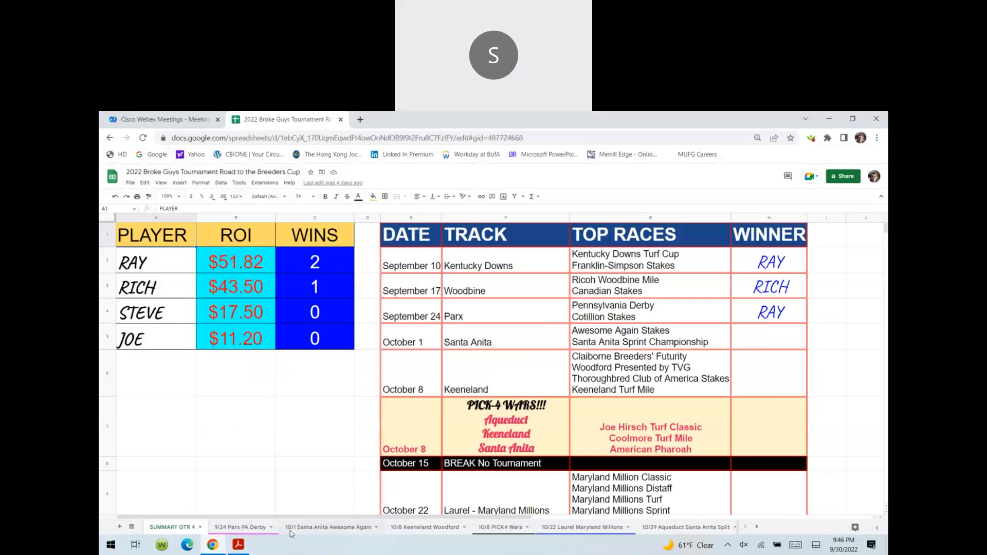
On the 10/1 Santa Anita tab enter Race 9 picks: Joe 3, Ray 7, Steve 2, Rich 7
left_click(327, 527)
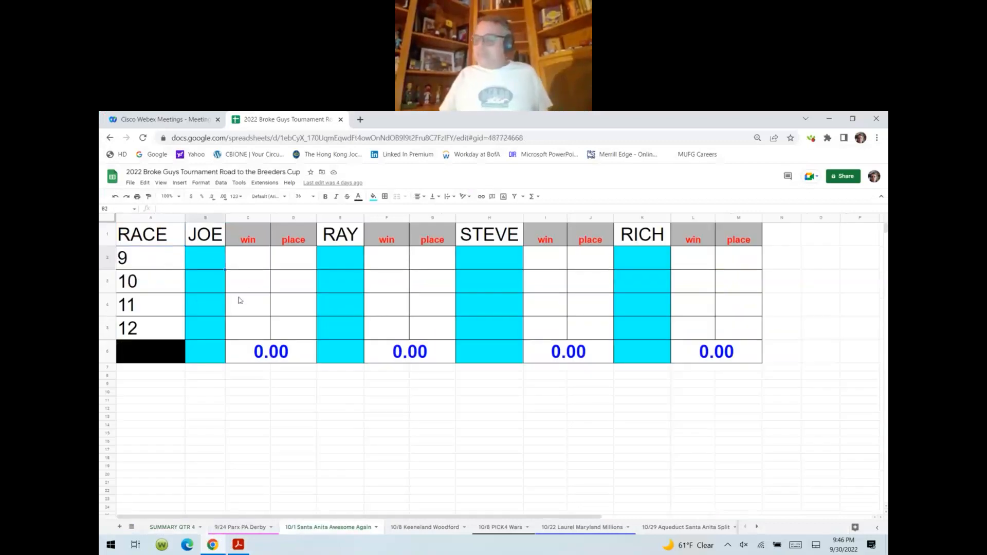
type("3")
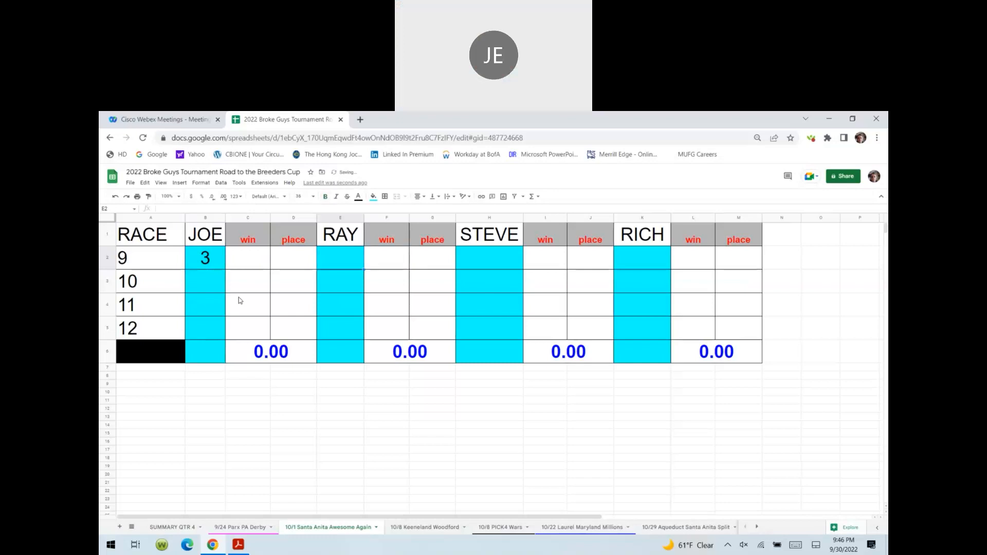
type("7")
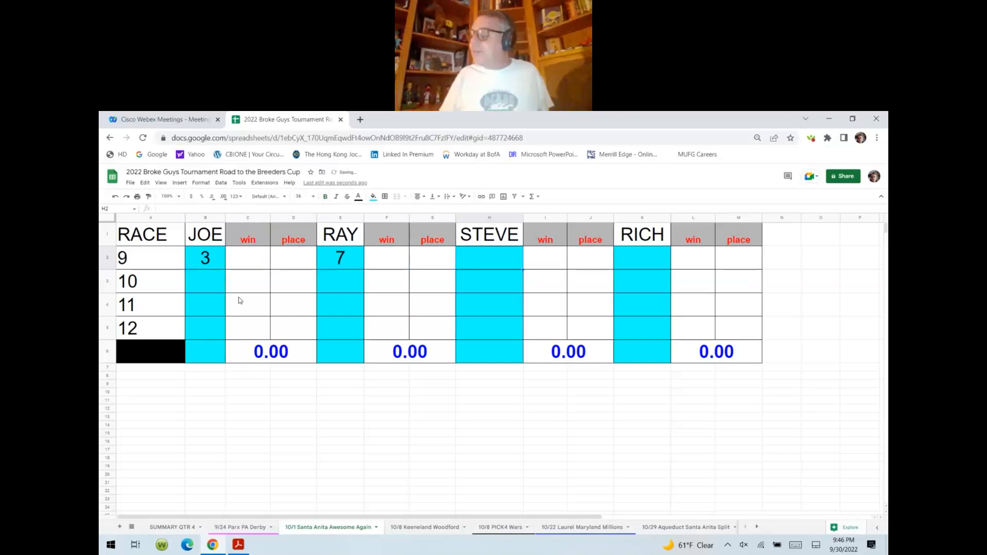
type("2")
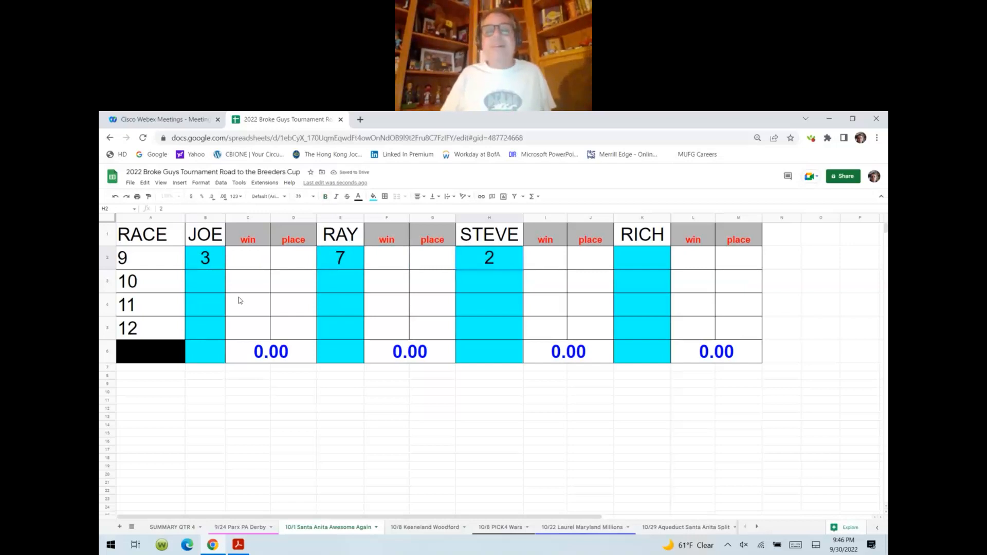
type("7")
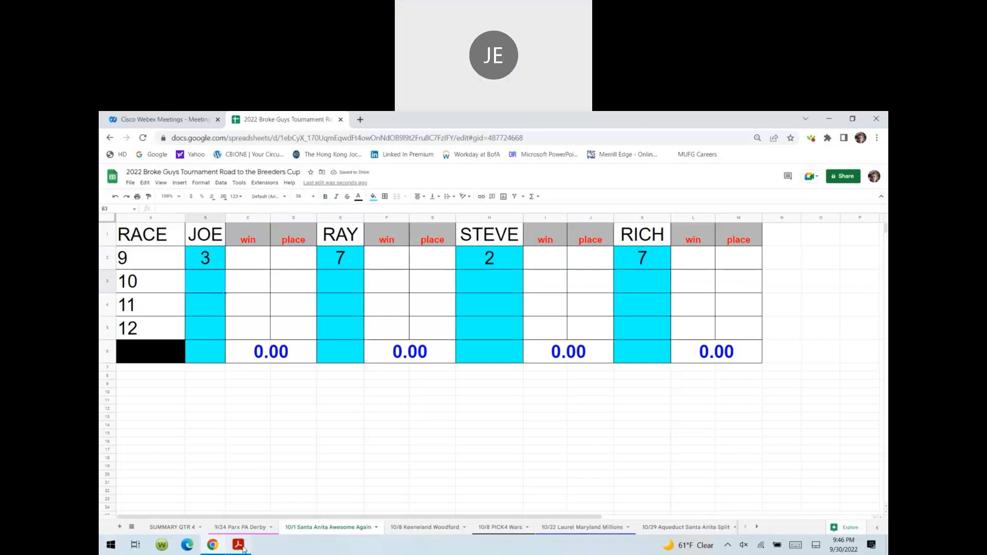
Return to the PDF and scroll from the Race 7 header on page 20 to Coulthard on page 21
left_click(238, 544)
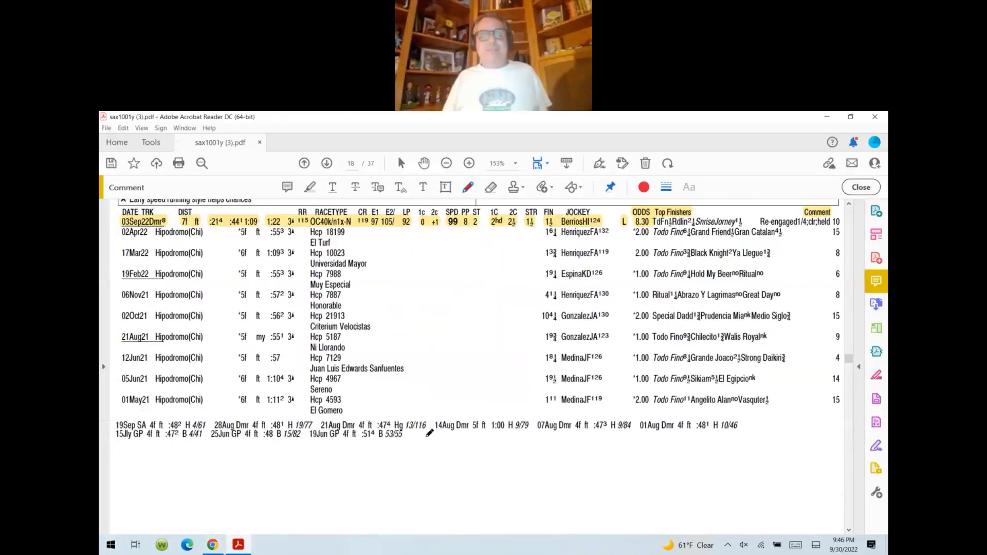
left_click(327, 163)
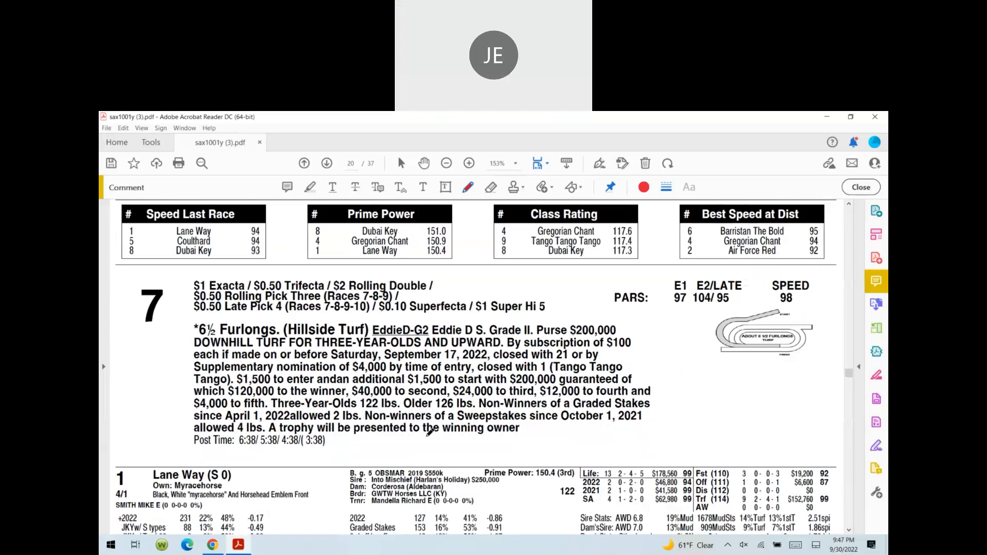
scroll("down", 3)
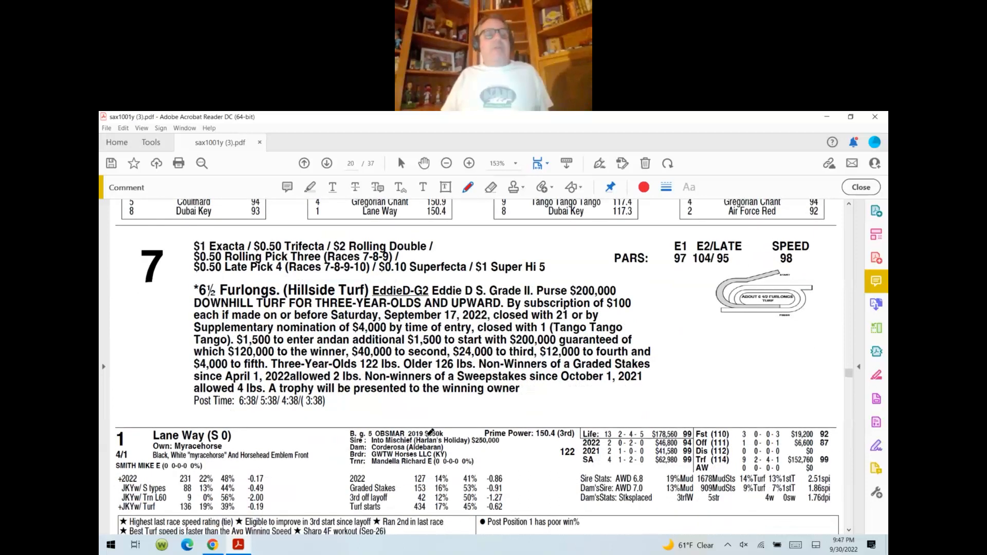
scroll("down", 3)
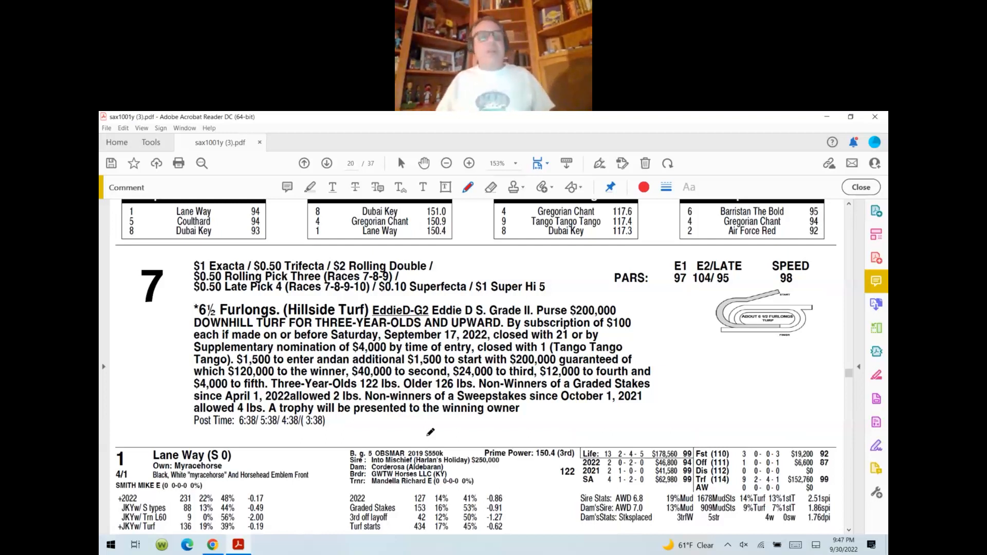
scroll("down", 3)
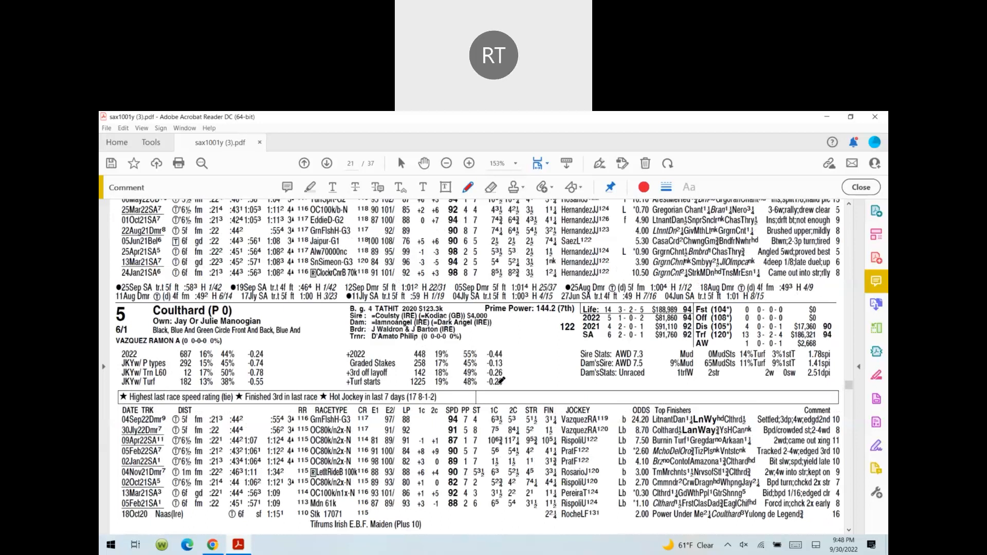
Scroll page 21 to Race 7 horse 3 Goliad's past performances
scroll("down", 3)
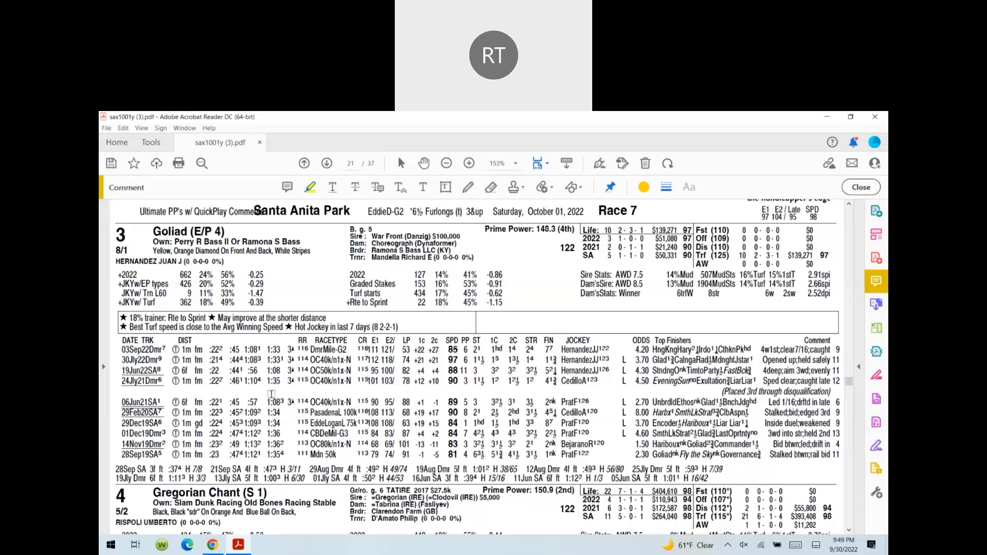
scroll("up", 3)
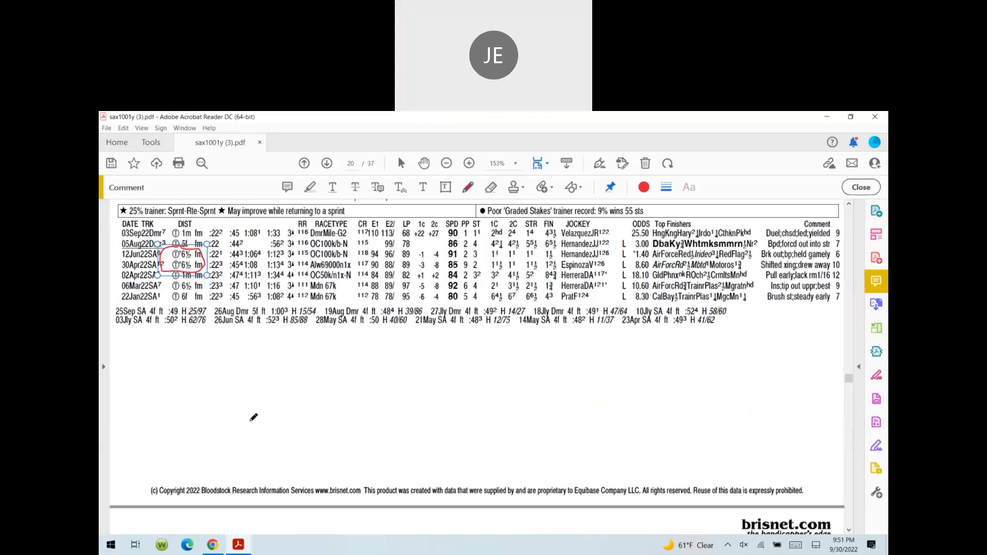
Mark the 6½-furlong turf distance entries on page 20 with the red drawing tool
left_click(326, 163)
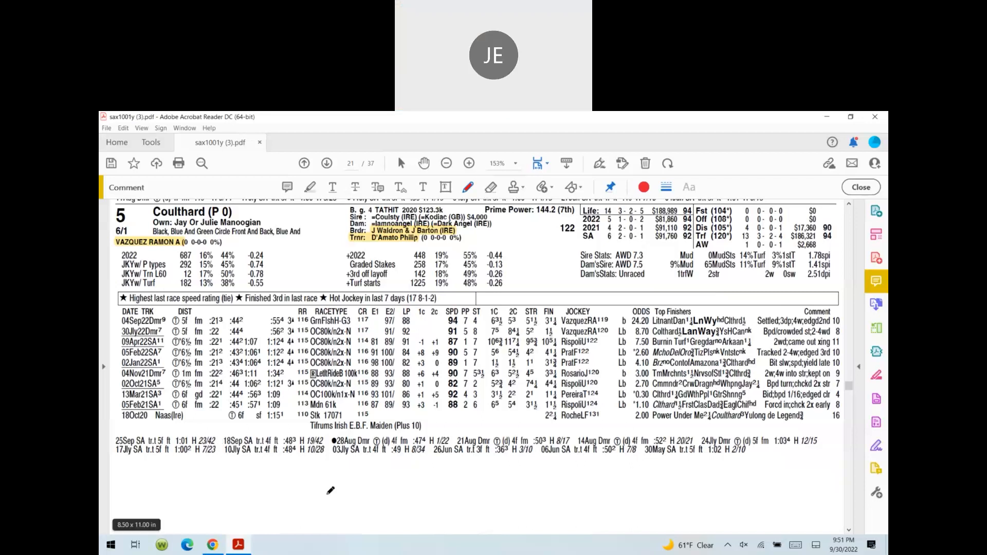
mouse_move(345, 502)
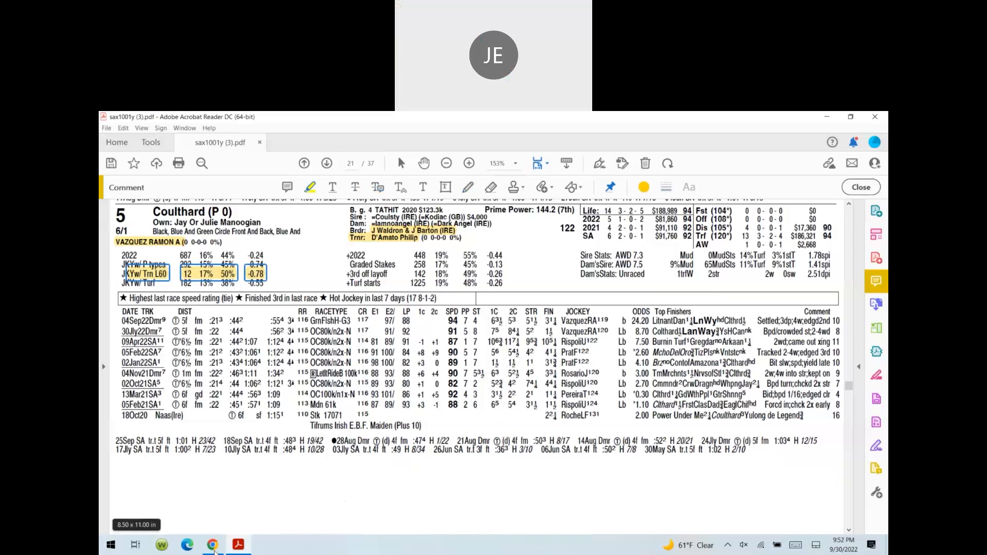
Switch from Coulthard's page to the tournament picks spreadsheet
left_click(213, 545)
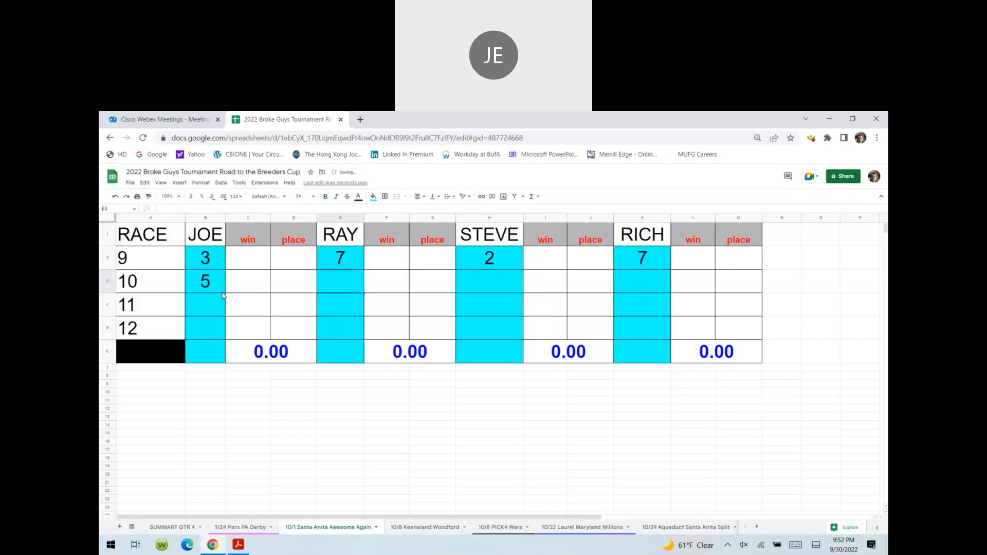
Enter the race 10 picks: Ray 5, Steve 3, Rich 2
type("5")
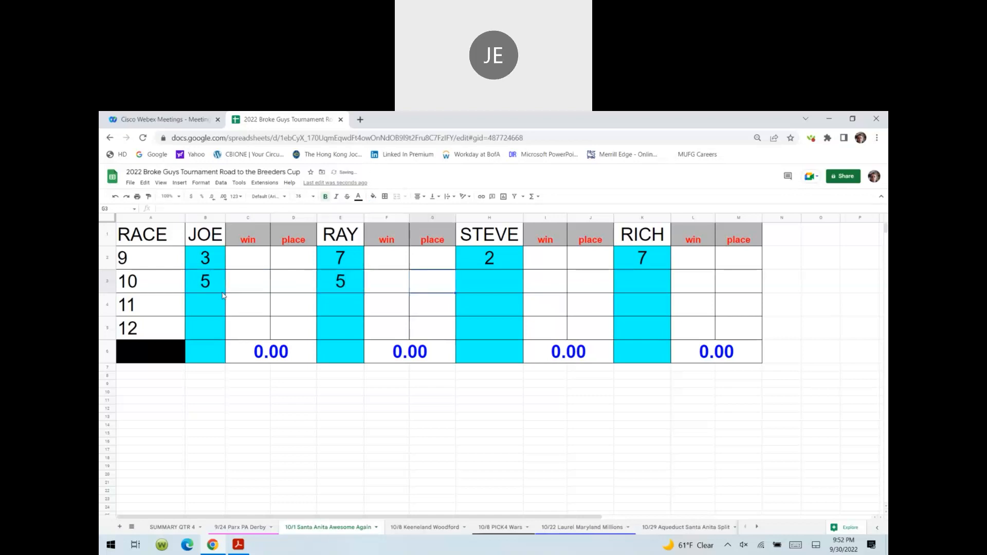
type("3")
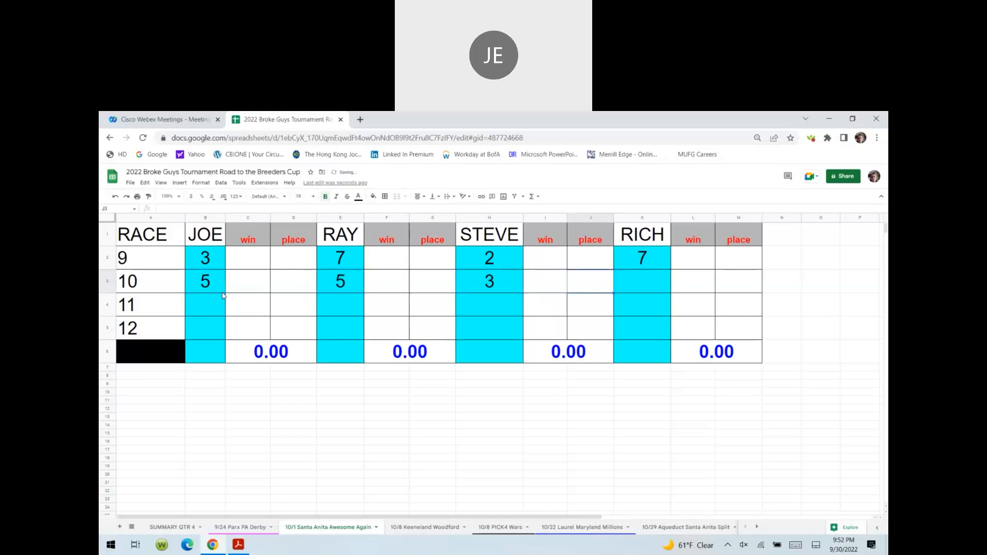
type("23")
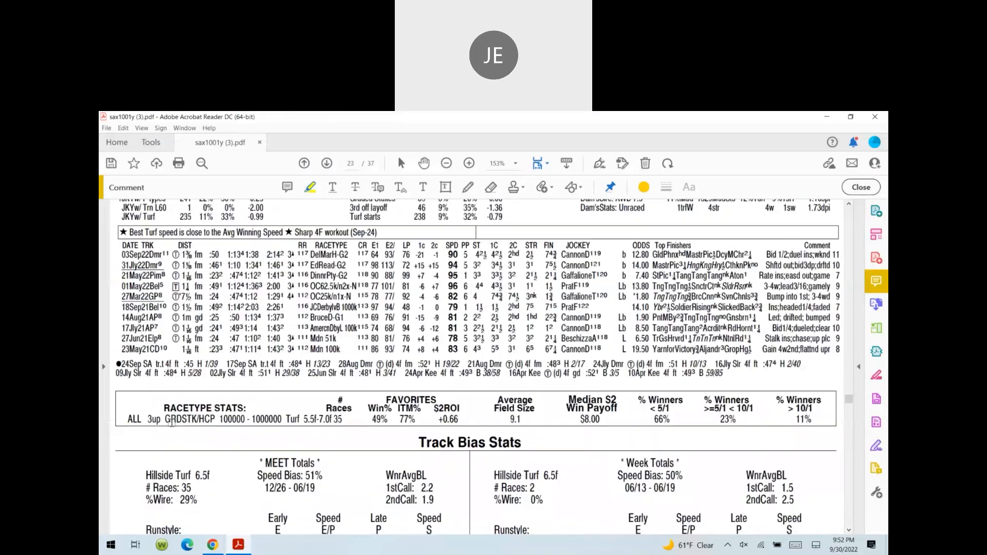
Scroll the PDF to page 24, the Race 8 Awesome Again Stakes header and summary
left_click(326, 163)
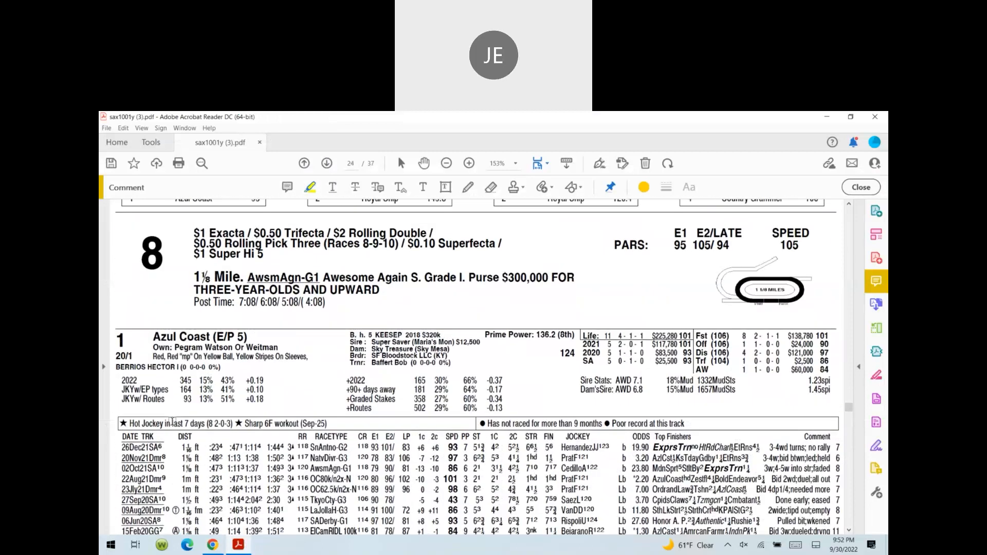
scroll("down", 3)
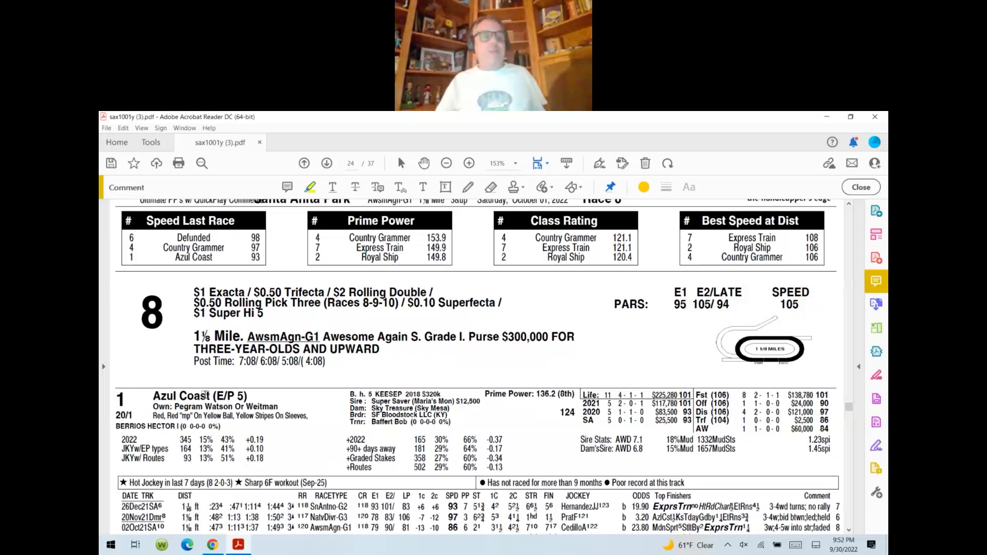
Scroll through page 24's Race 8 entrants past Royal Ship to Country Grammer on page 25
scroll("down", 3)
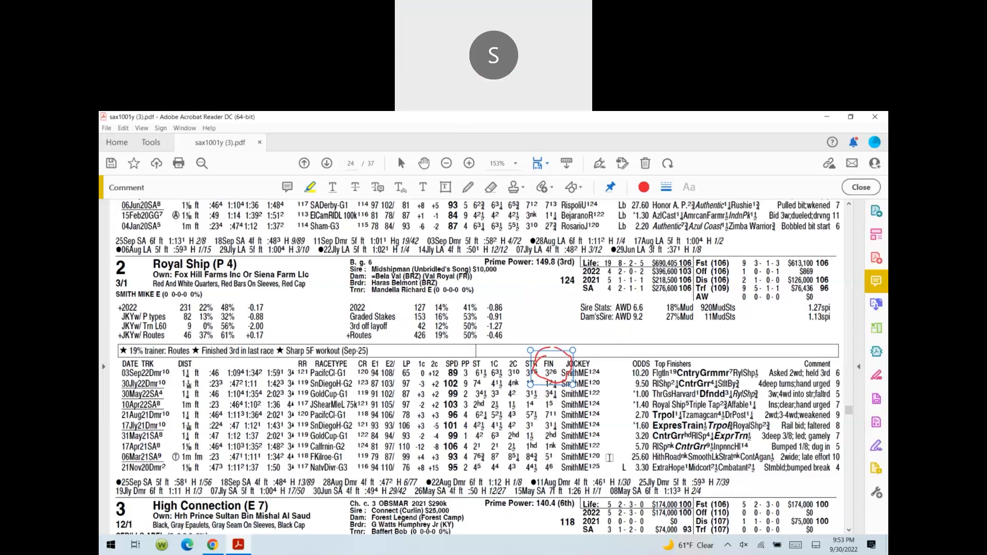
scroll("down", 3)
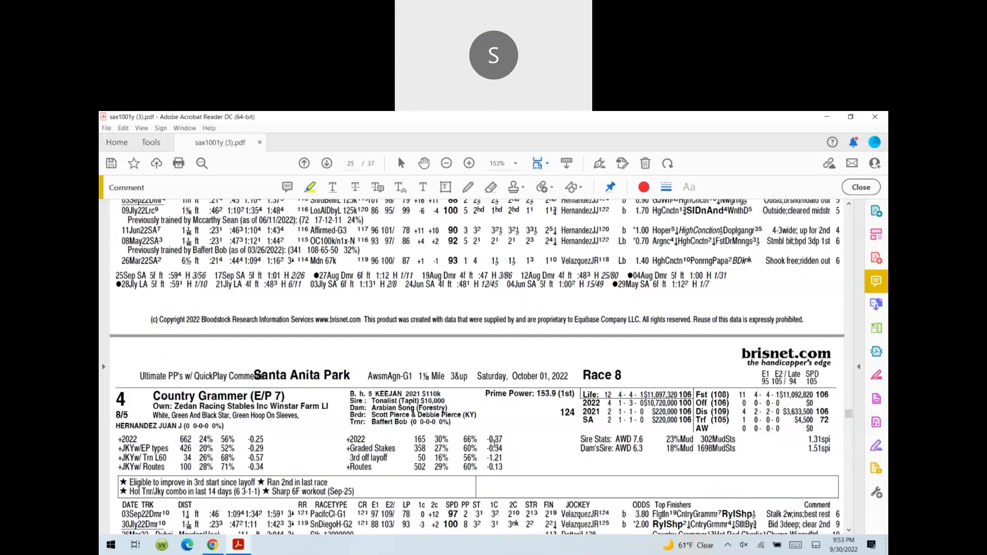
Scroll down Country Grammer's running lines on page 25 until Tripoli's header appears
scroll("down", 3)
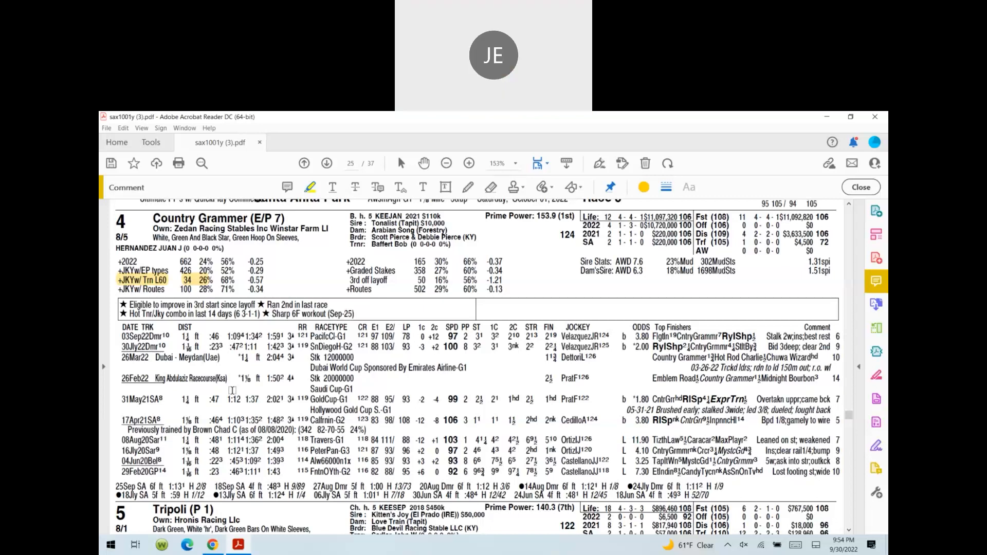
scroll("down", 3)
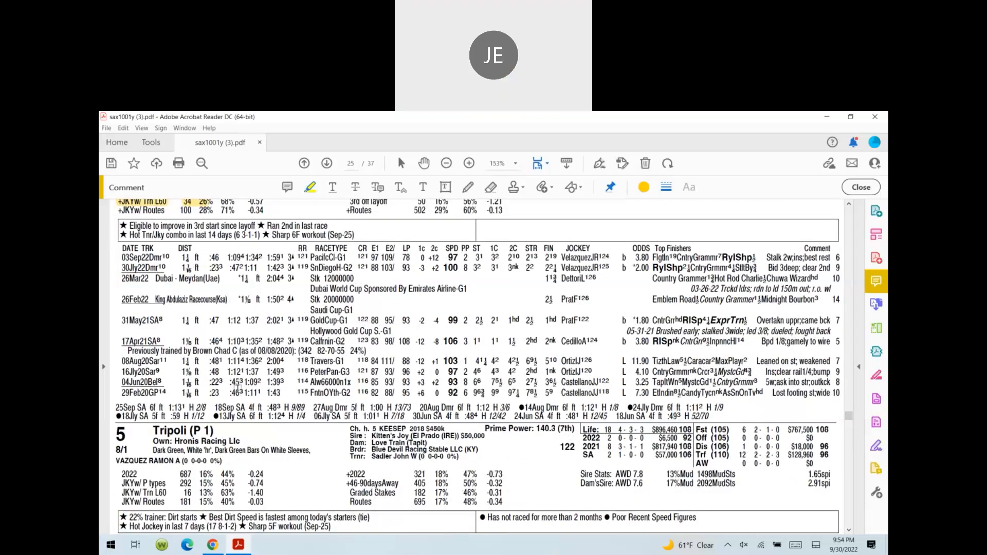
Move to page 26 and Express Train's past performances
left_click(327, 163)
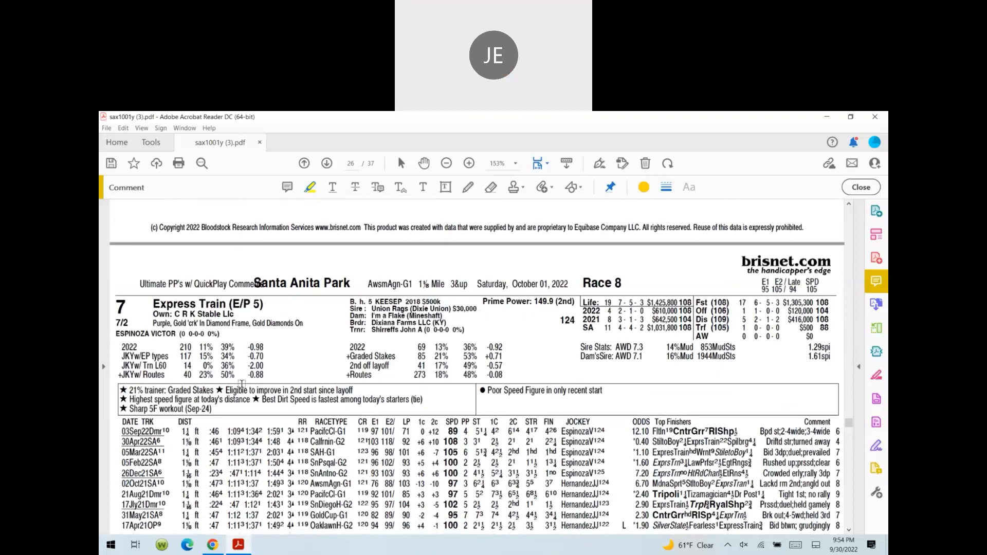
scroll("down", 3)
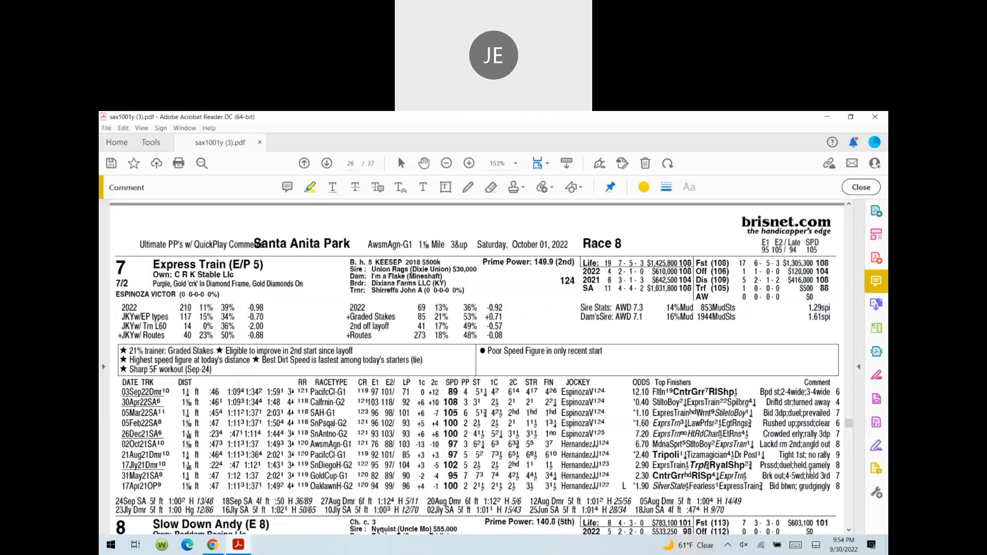
mouse_move(876, 303)
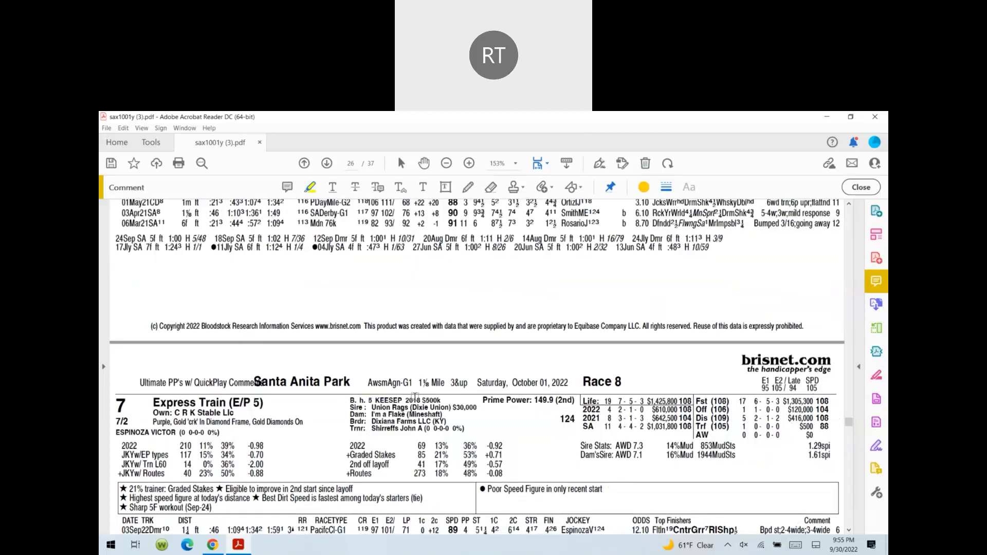
Glance back at Country Grammer on page 25, return to Express Train, then bring up the spreadsheet
left_click(327, 163)
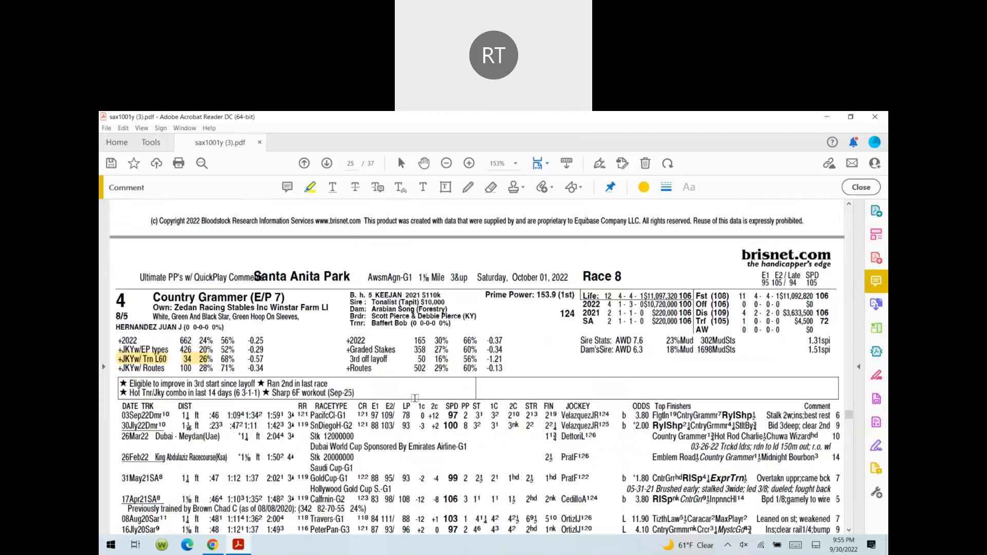
scroll("down", 3)
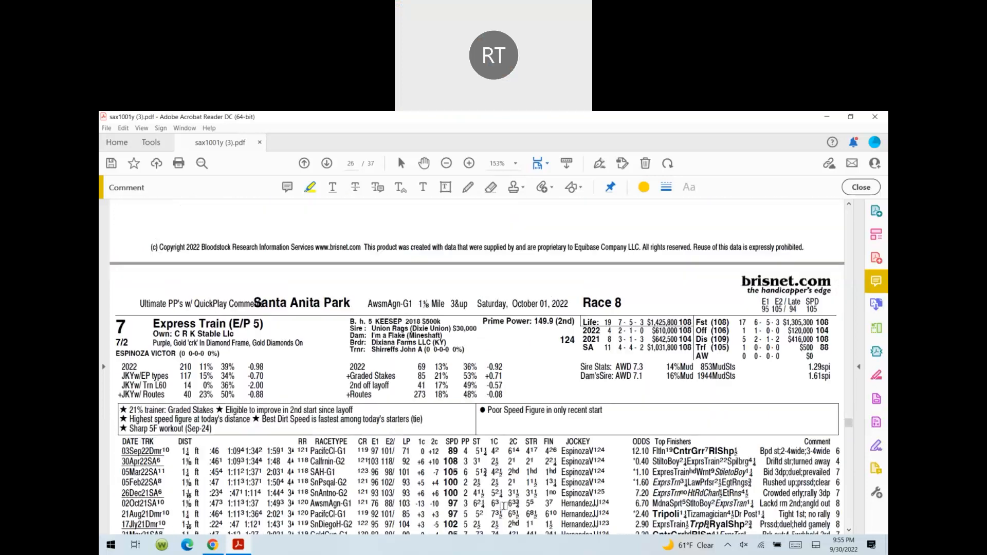
scroll("down", 3)
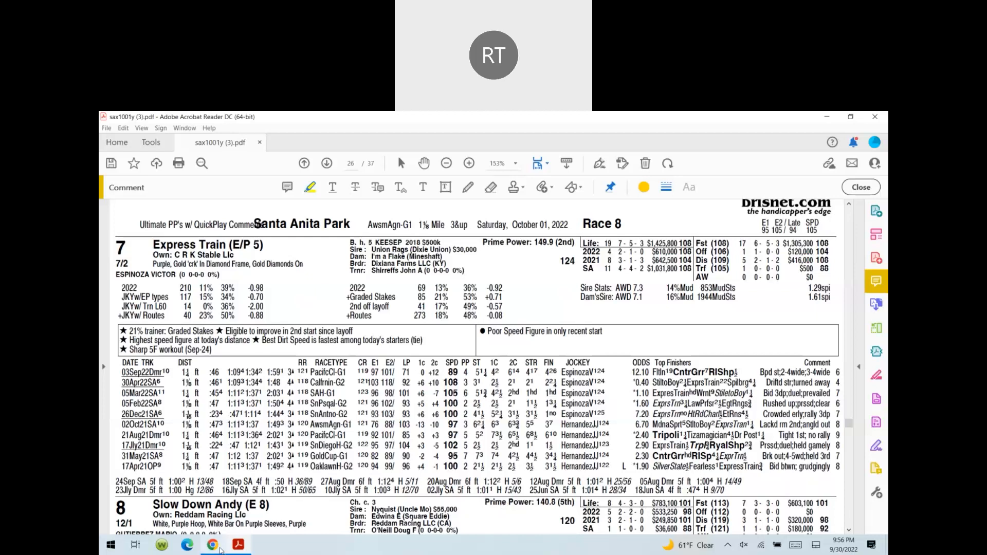
left_click(212, 545)
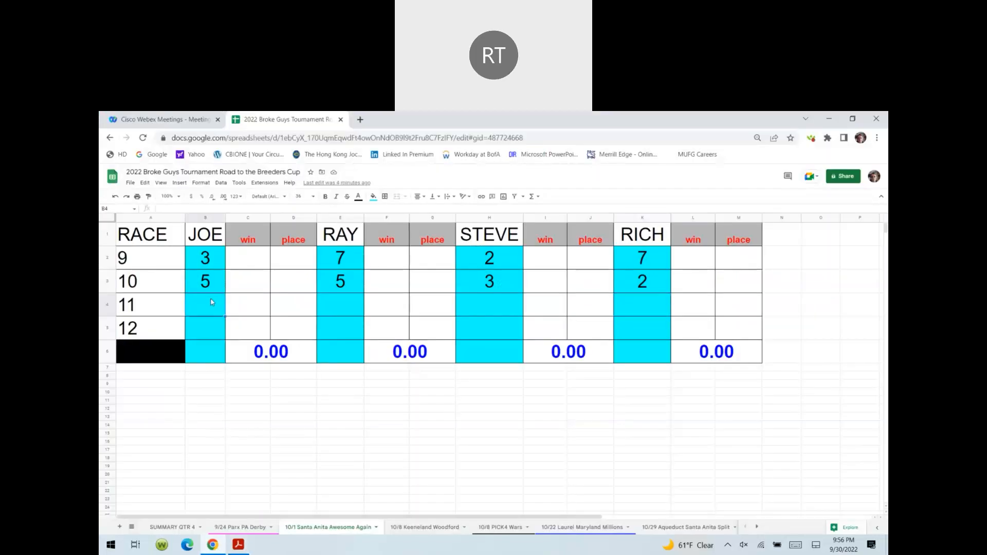
Enter the race 11 picks—Joe 7, Ray 7, Steve 2, Rich 4—and return to the PDF
type("7")
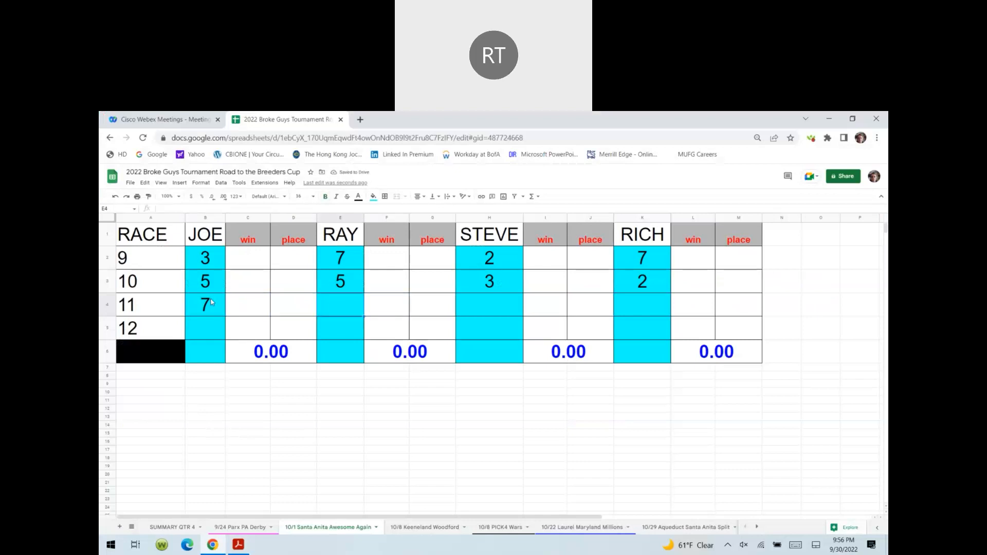
type("7")
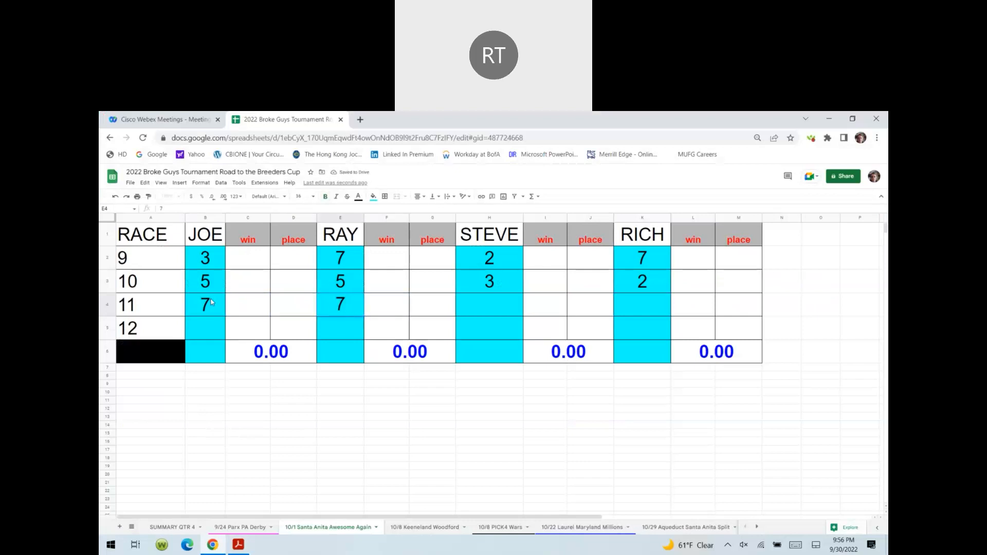
type("2")
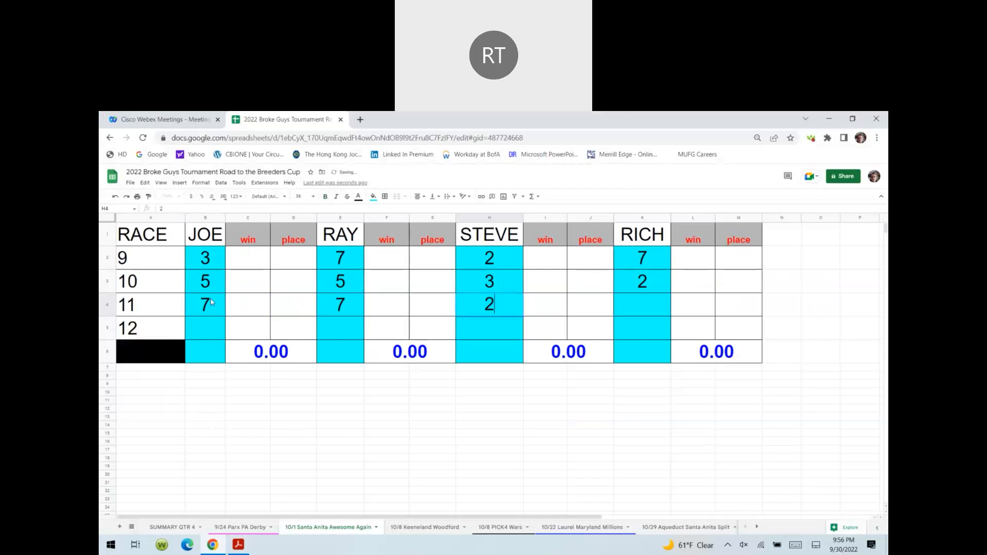
type("4")
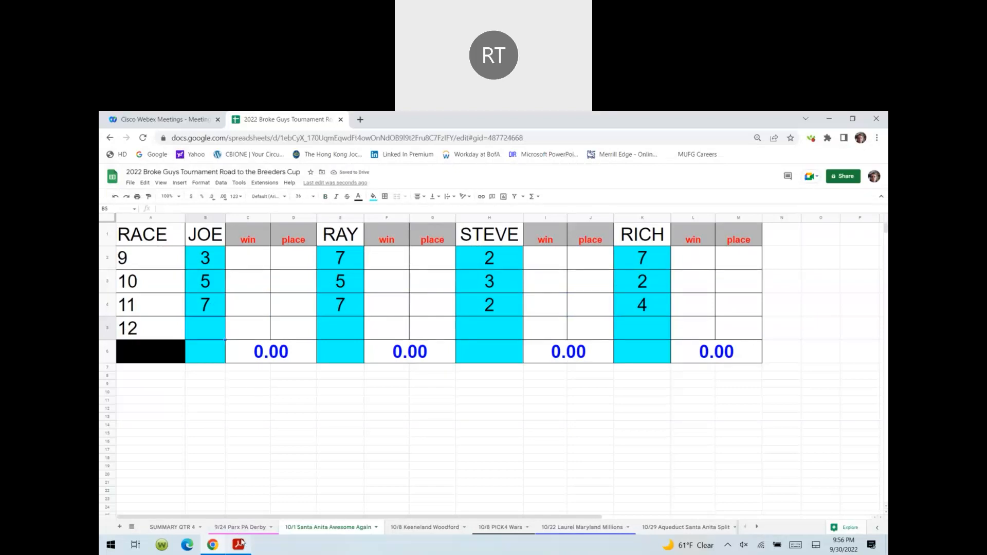
left_click(238, 544)
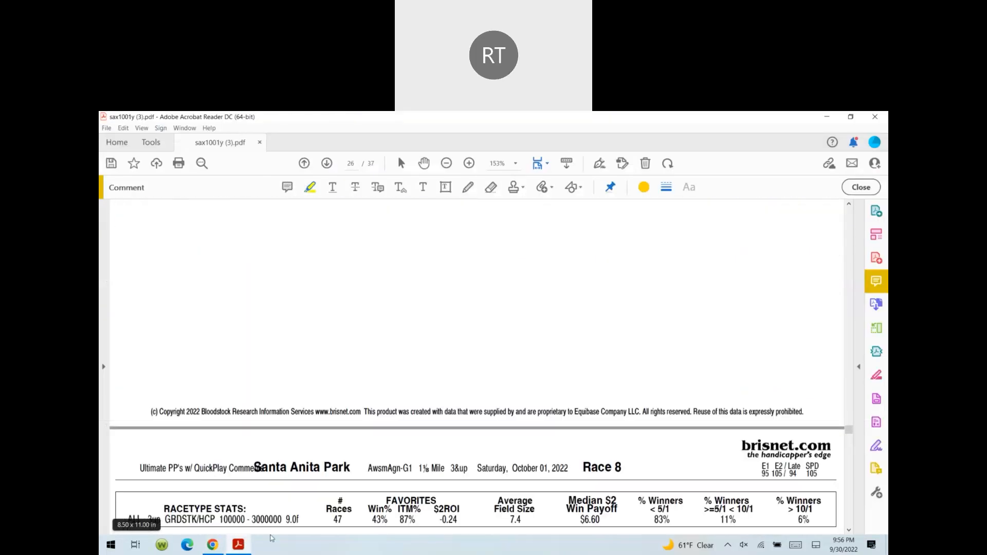
Scroll into Race 9, through the entries to Tezzaray's past performances on page 30
scroll("down", 3)
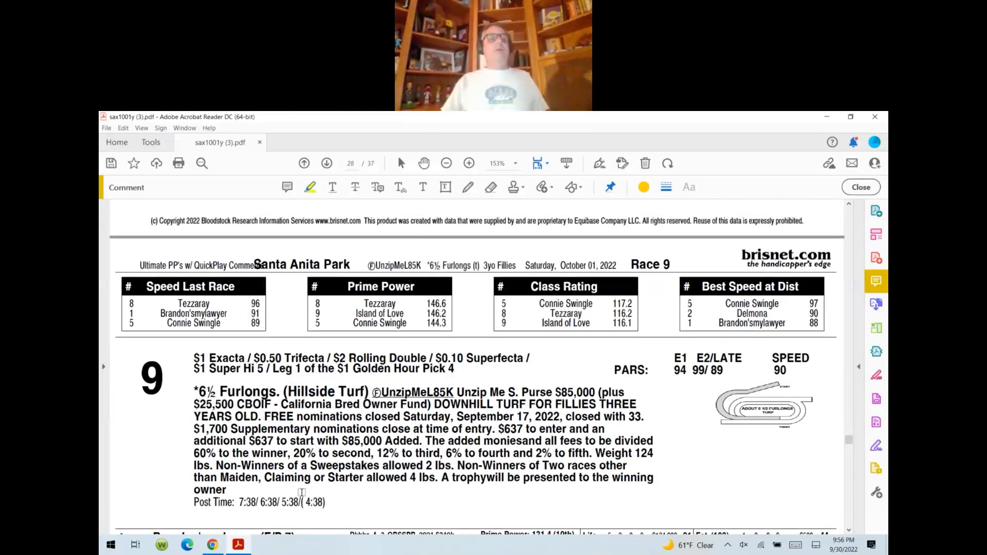
scroll("down", 3)
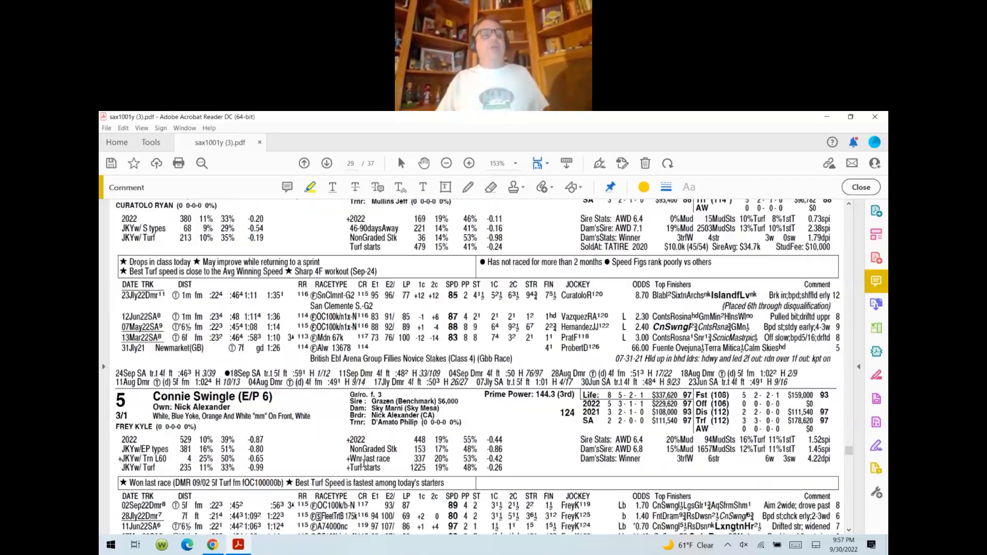
scroll("down", 3)
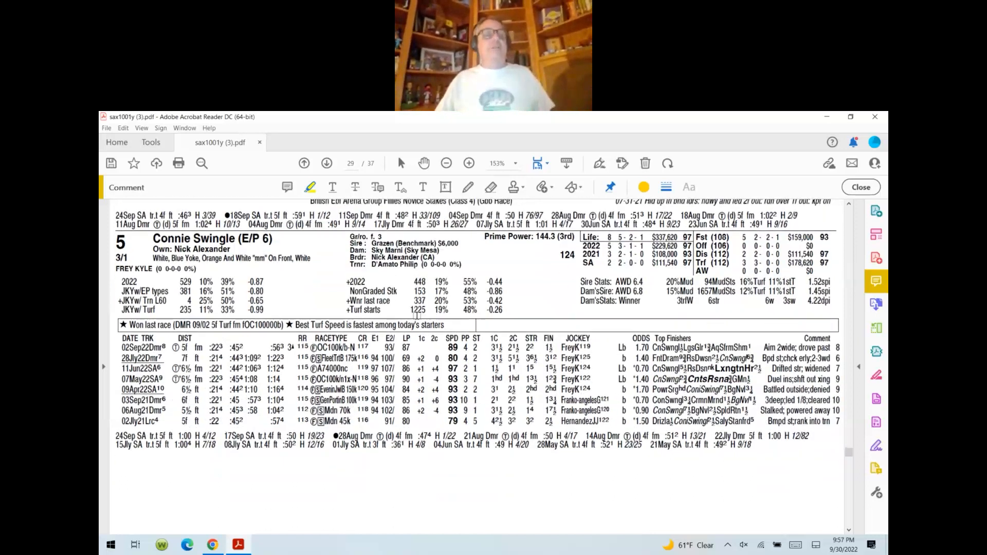
left_click(326, 163)
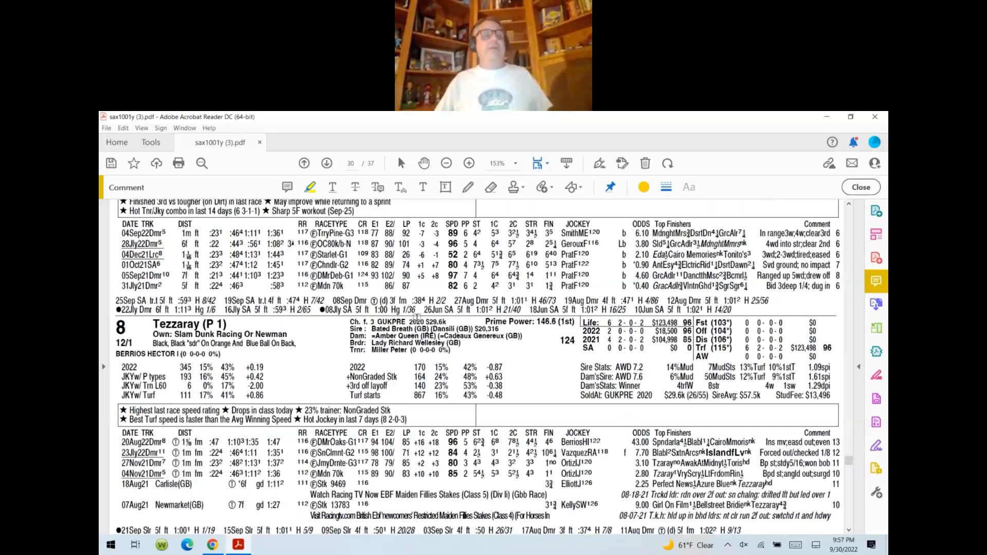
Scroll back to page 28 showing Race 9 horse 1 Brandon'smylawyer
scroll("down", 3)
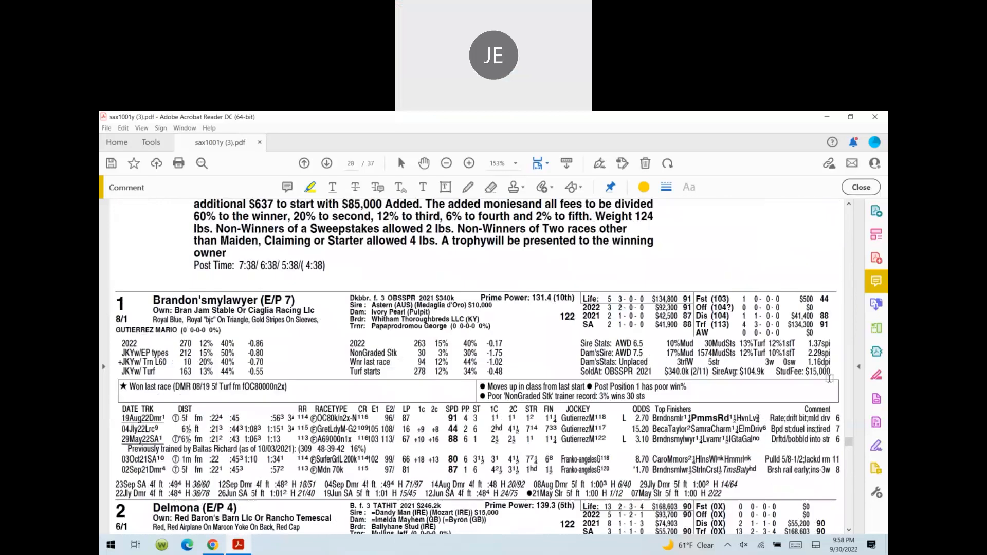
Scroll to page 31 to view Race 9 horse 9, Island of Love
scroll("down", 3)
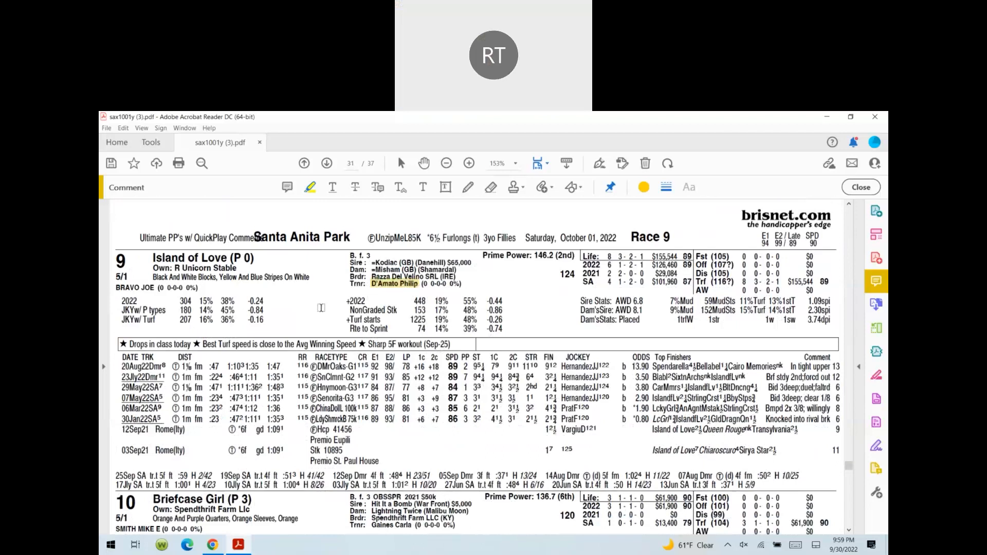
Scroll back to page 29 to view Race 9 horse 5, Connie Swingle
scroll("down", 3)
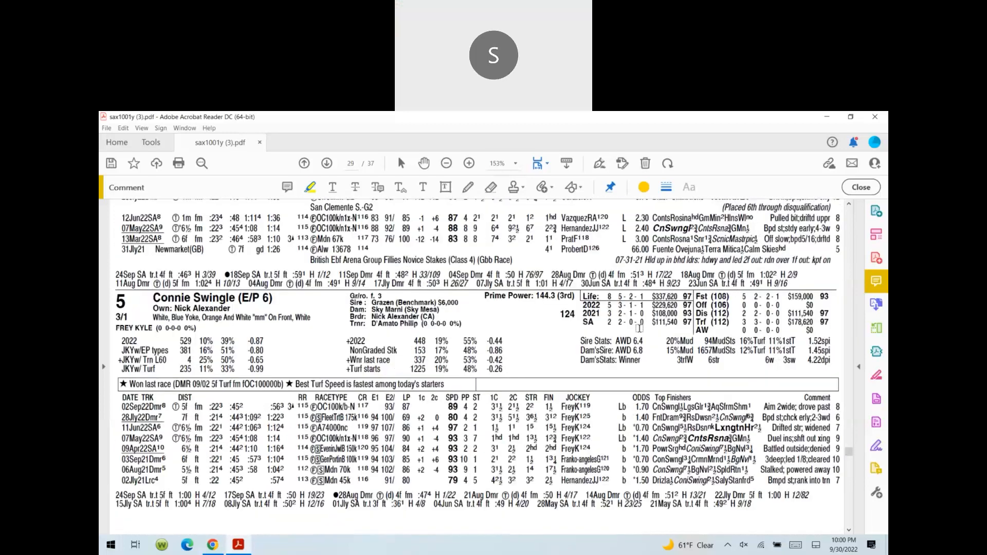
Bring up the 10/1 Santa Anita picks tab in Google Sheets for Race 12
scroll("down", 3)
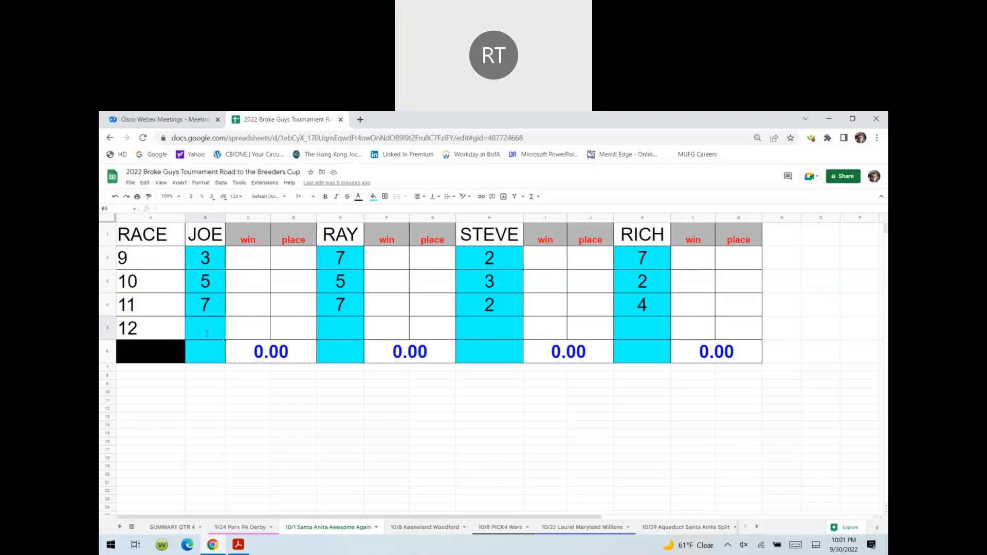
Enter the Race 12 picks Ray 9, Steve 5 and Rich 8 across row 5
type("9")
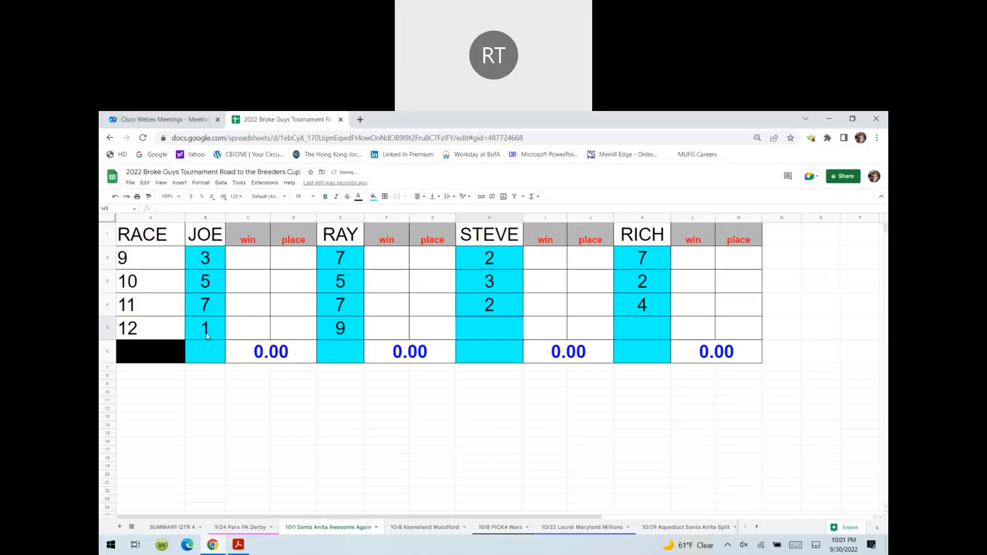
type("5")
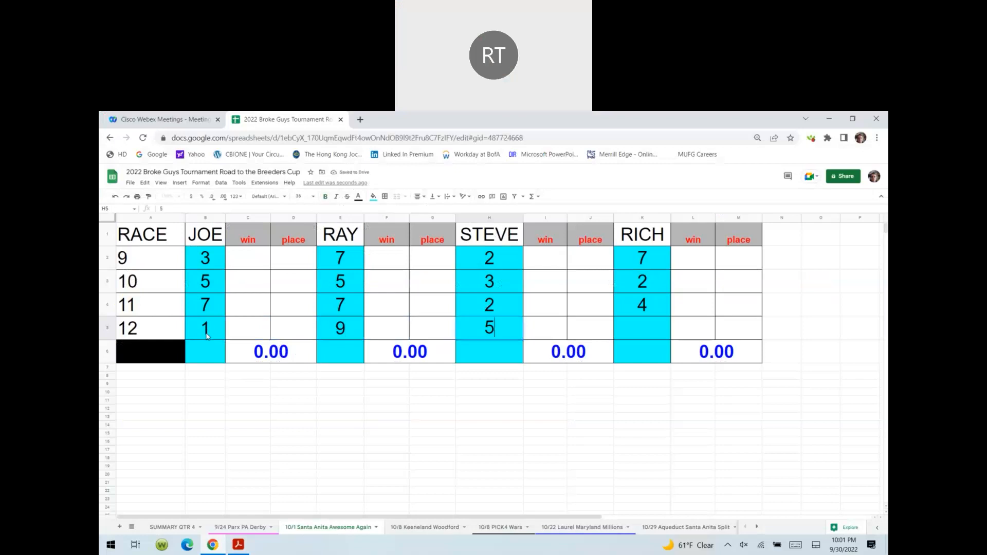
type("8")
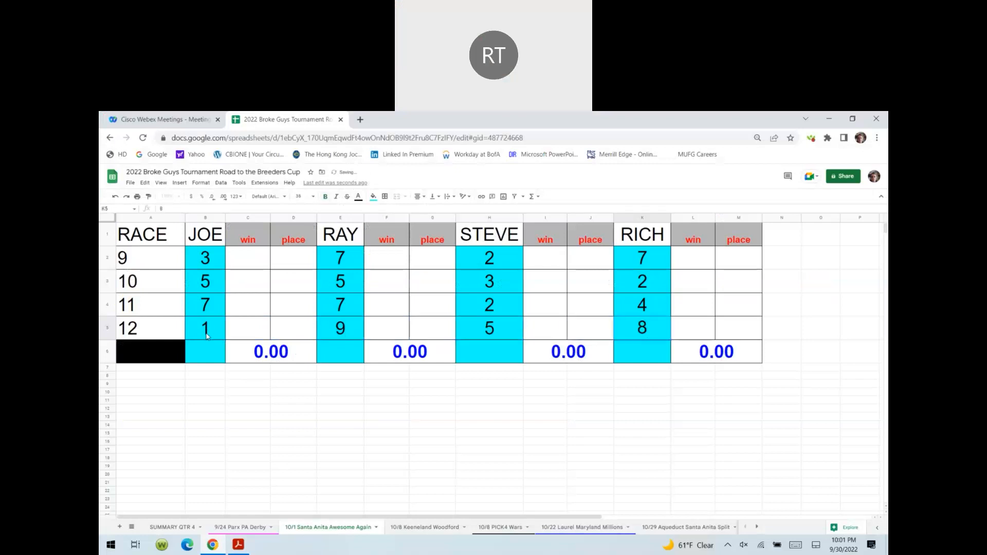